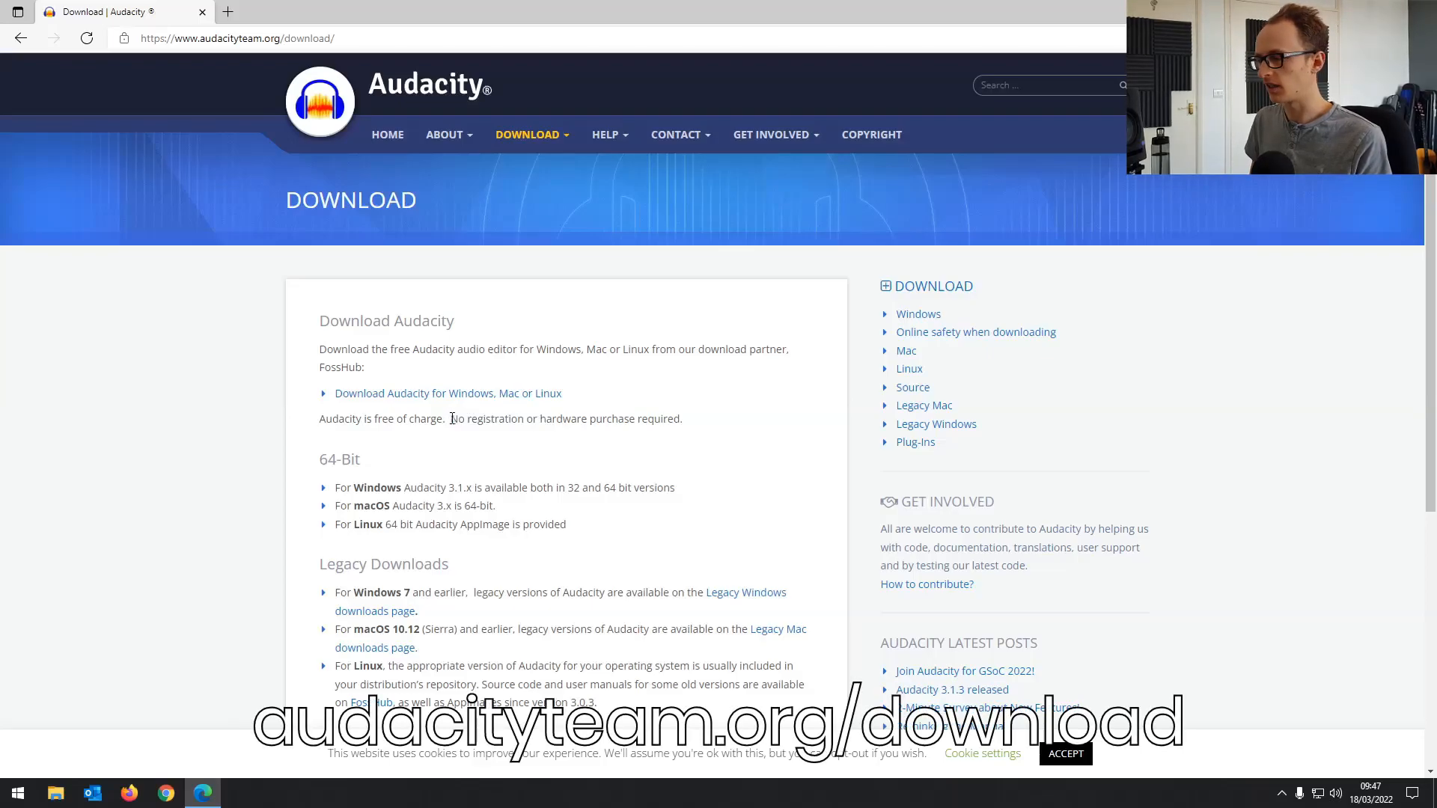
Step: Scroll the Audacity download page and follow 'Download Audacity for Windows, Mac or Linux' to FossHub
scroll("down", 3)
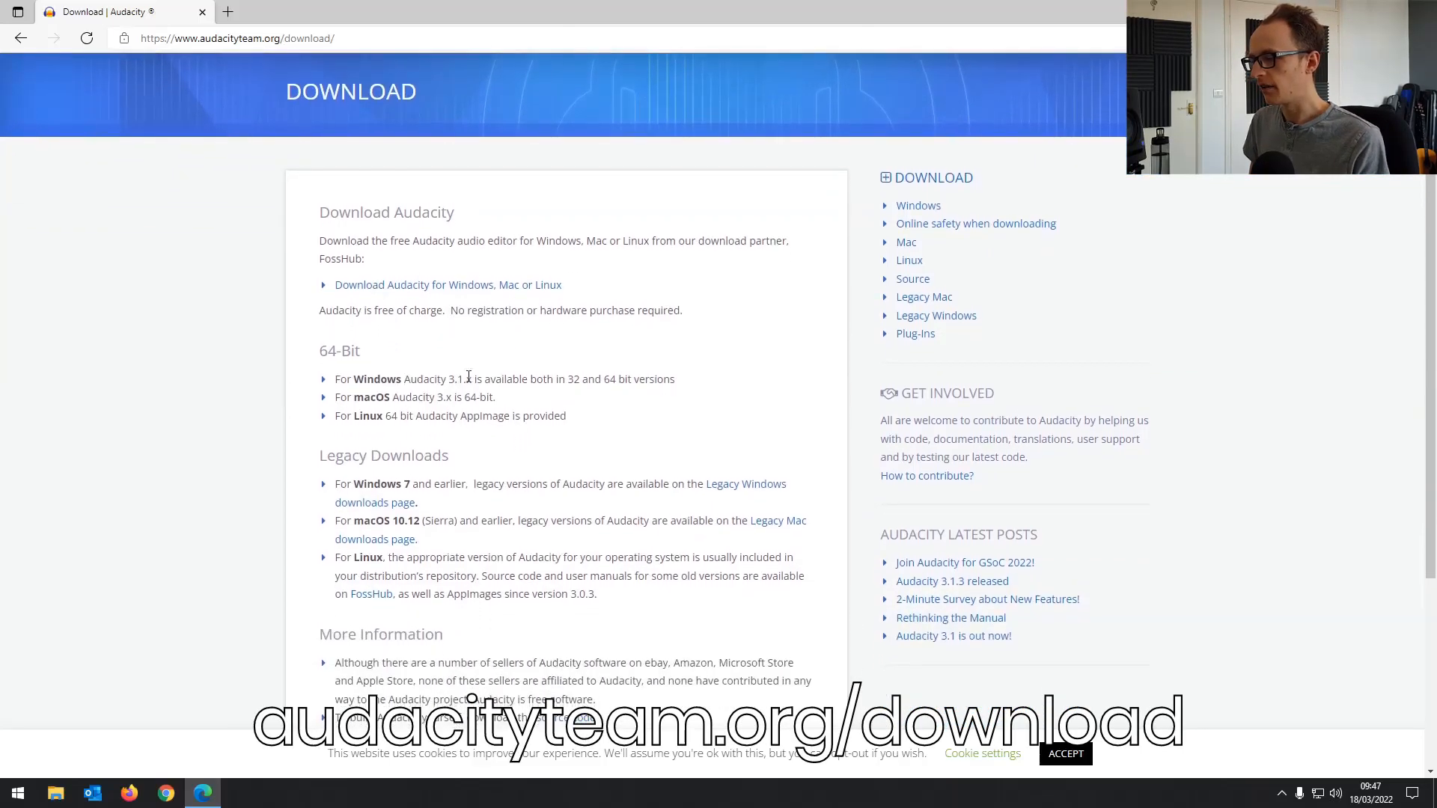
scroll("down", 3)
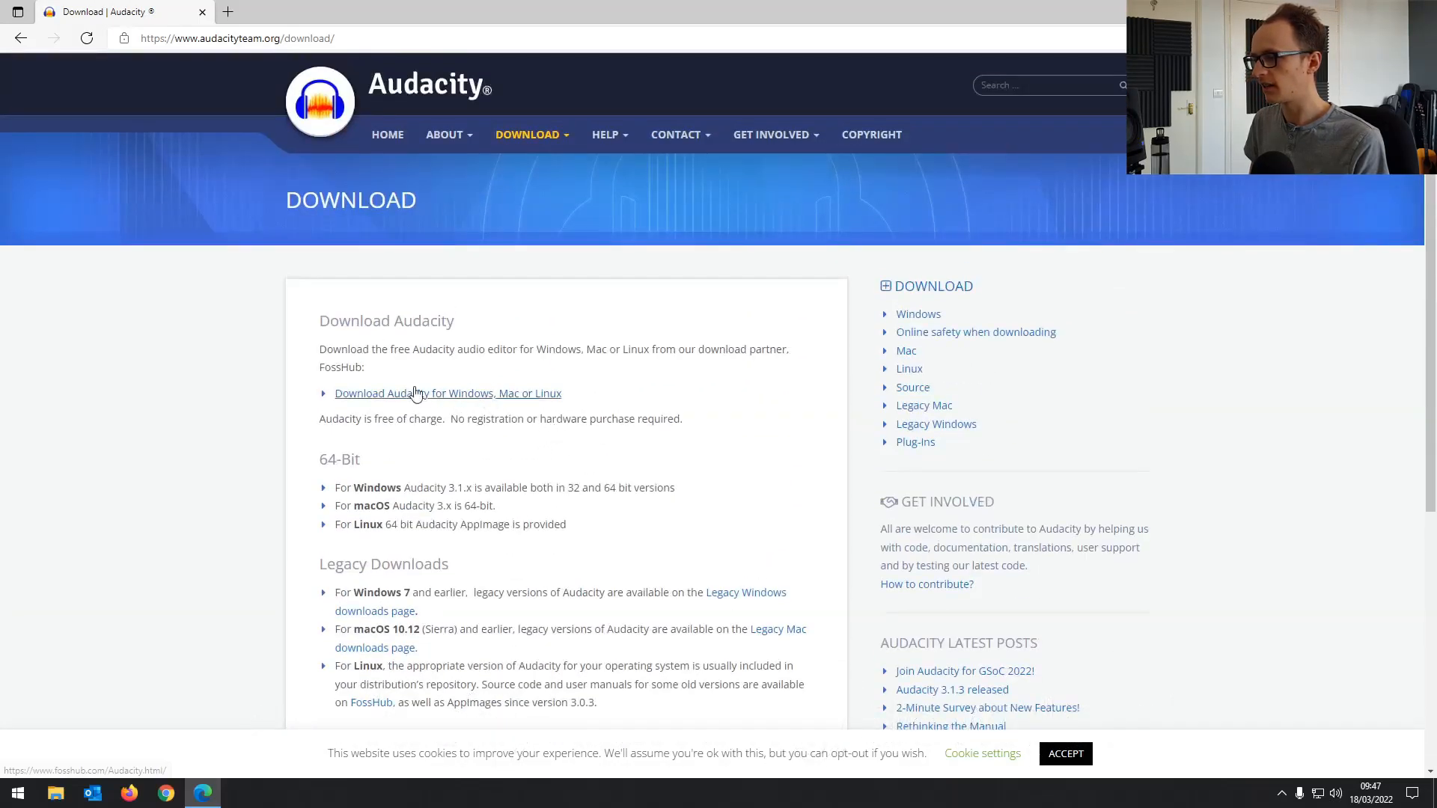
left_click(449, 393)
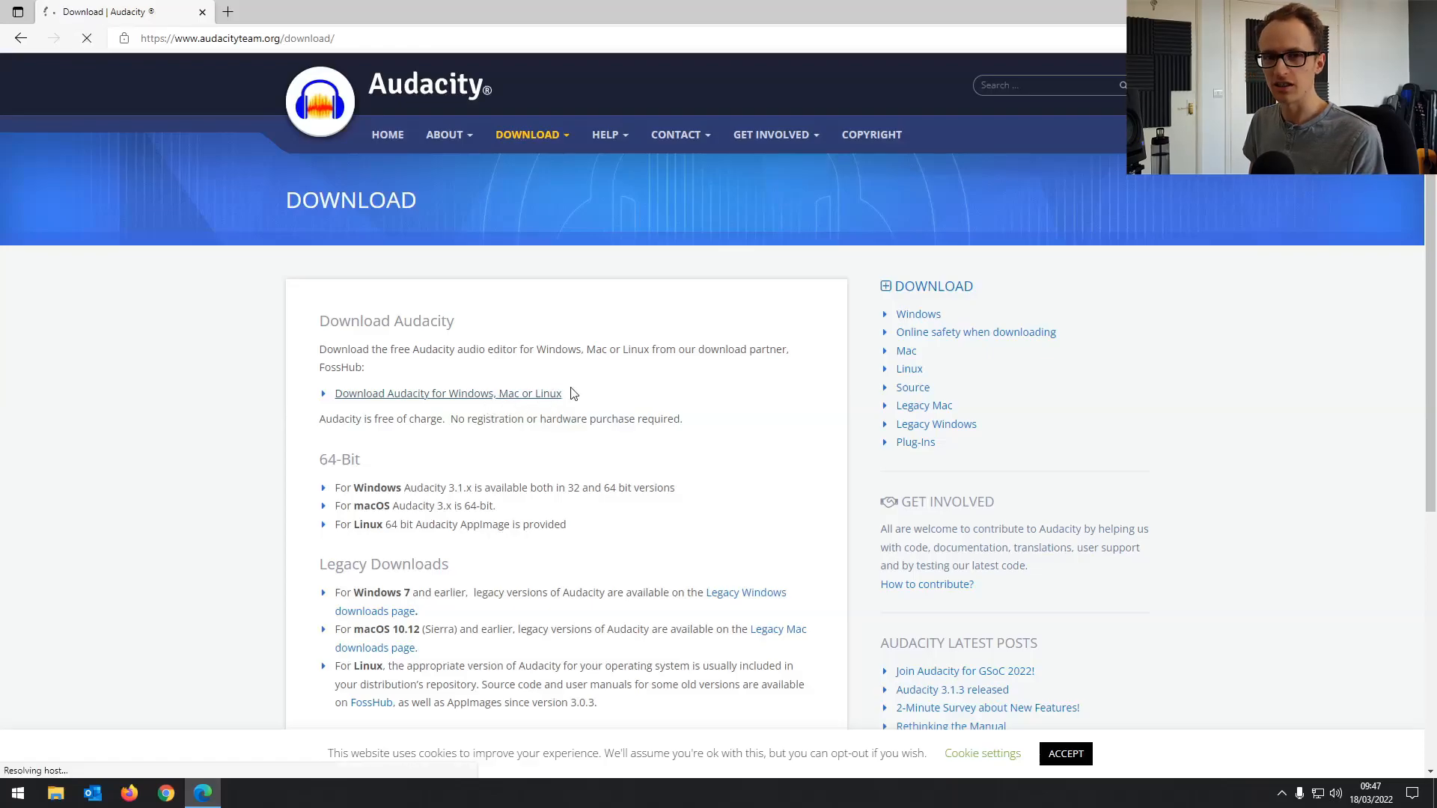
left_click(449, 393)
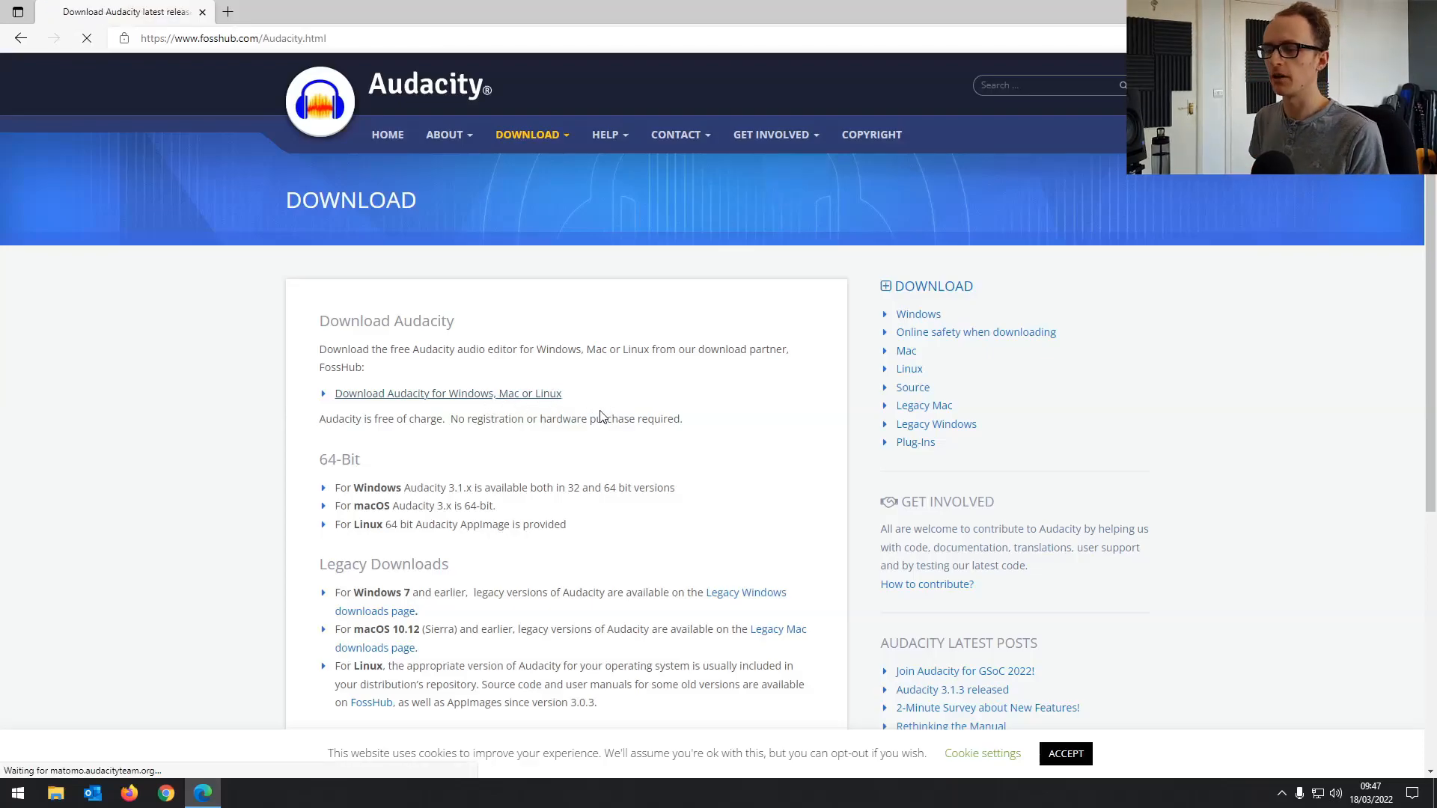
Step: Let FossHub's Audacity page load and scroll to the 3.1.3 downloads list
left_click(448, 392)
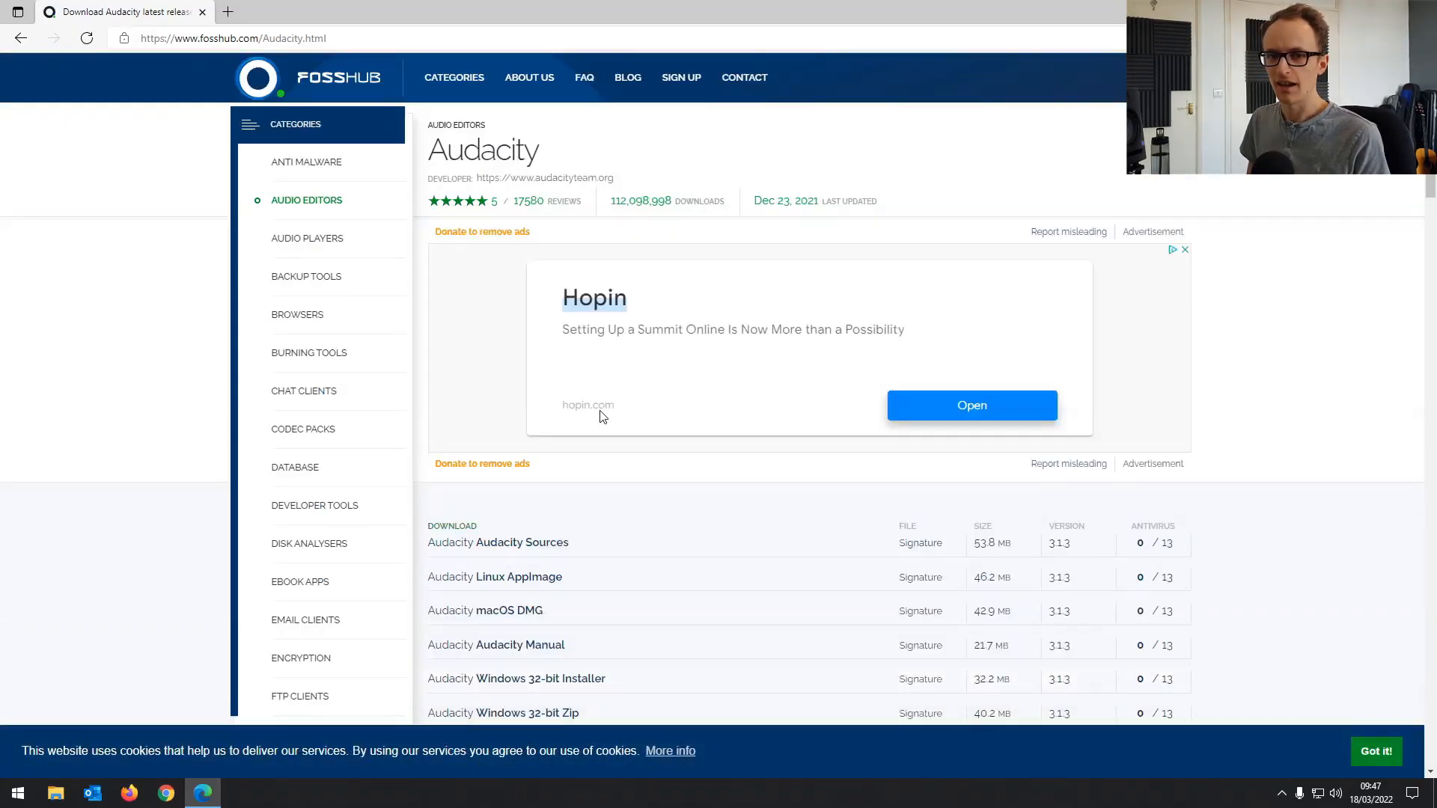
mouse_move(645, 432)
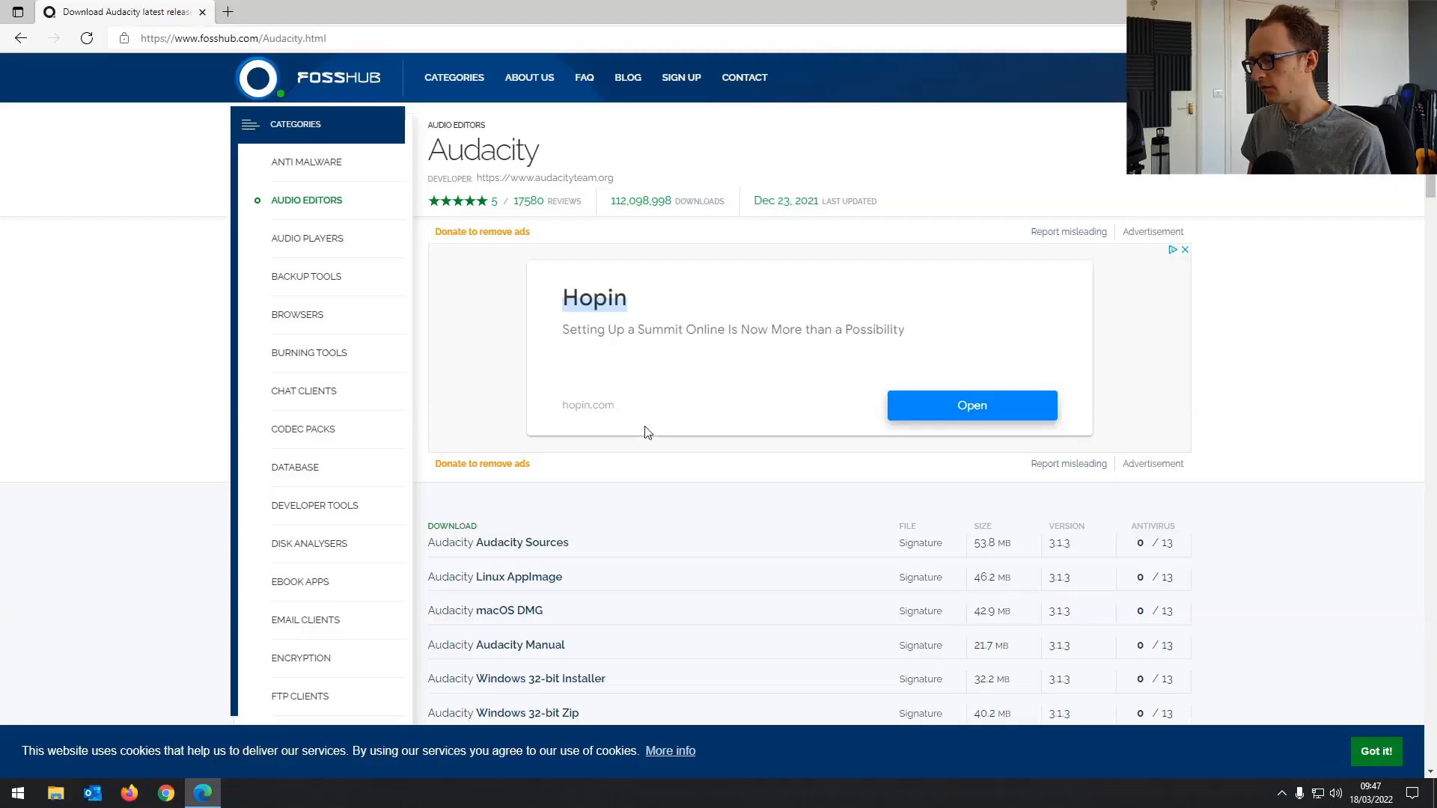
scroll("down", 3)
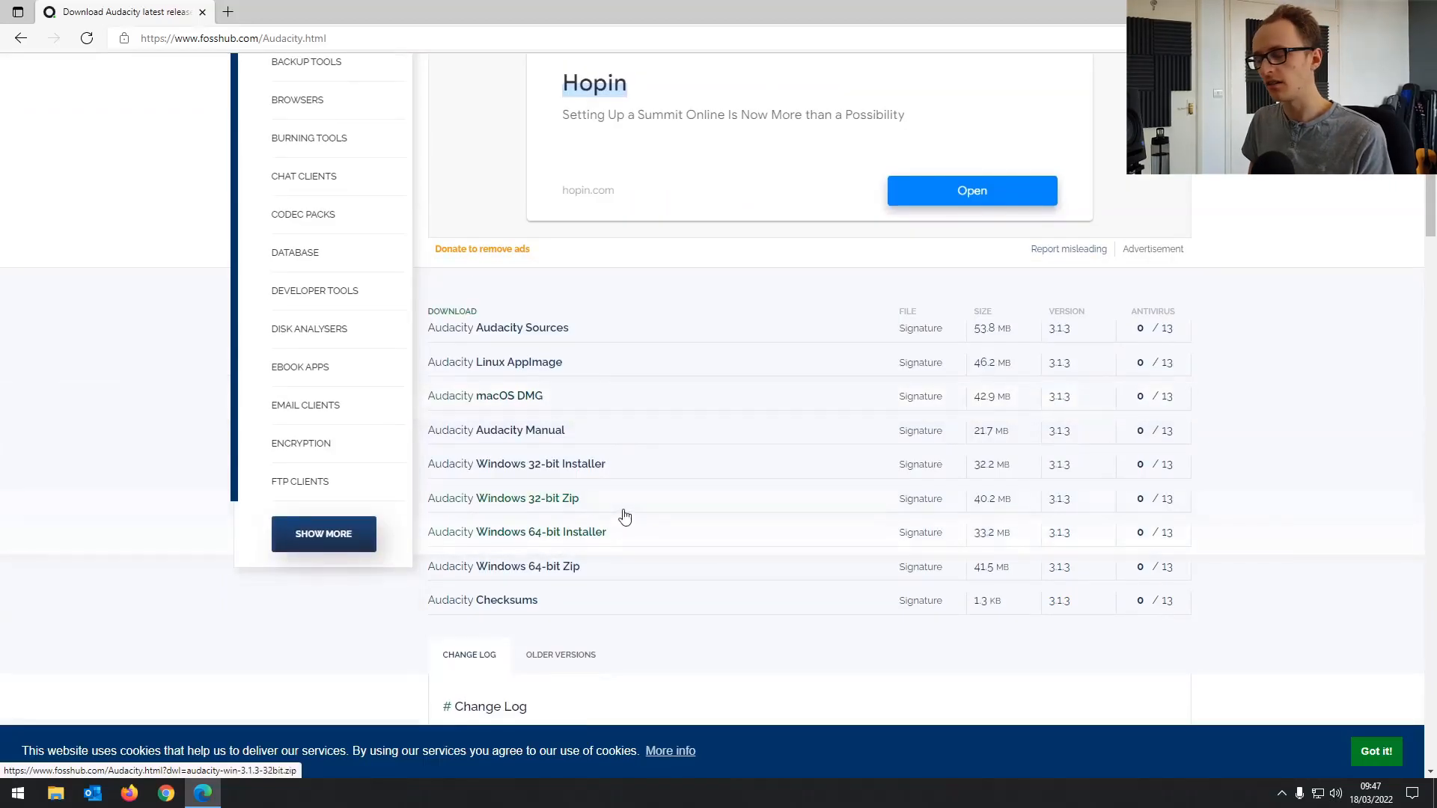
mouse_move(531, 430)
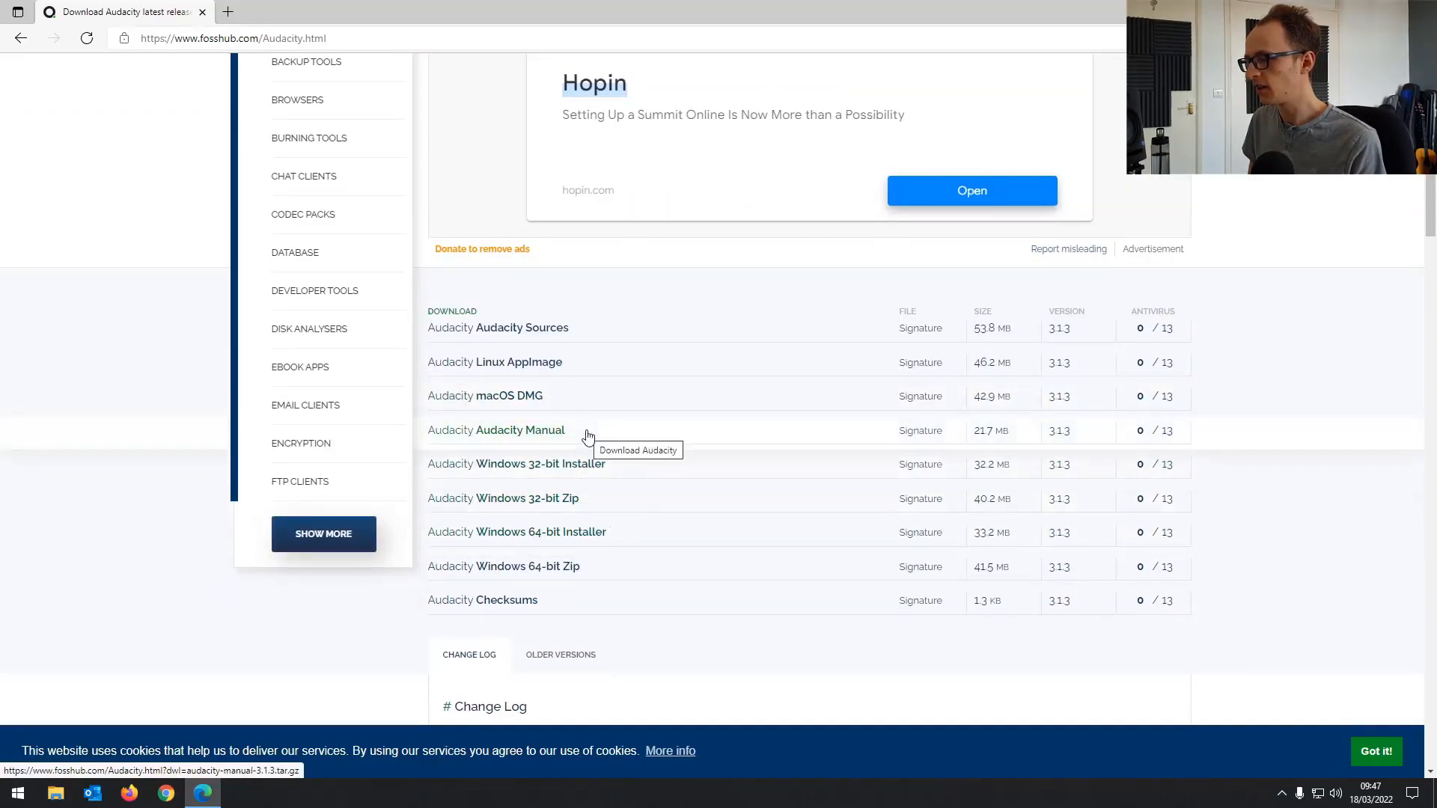
mouse_move(583, 396)
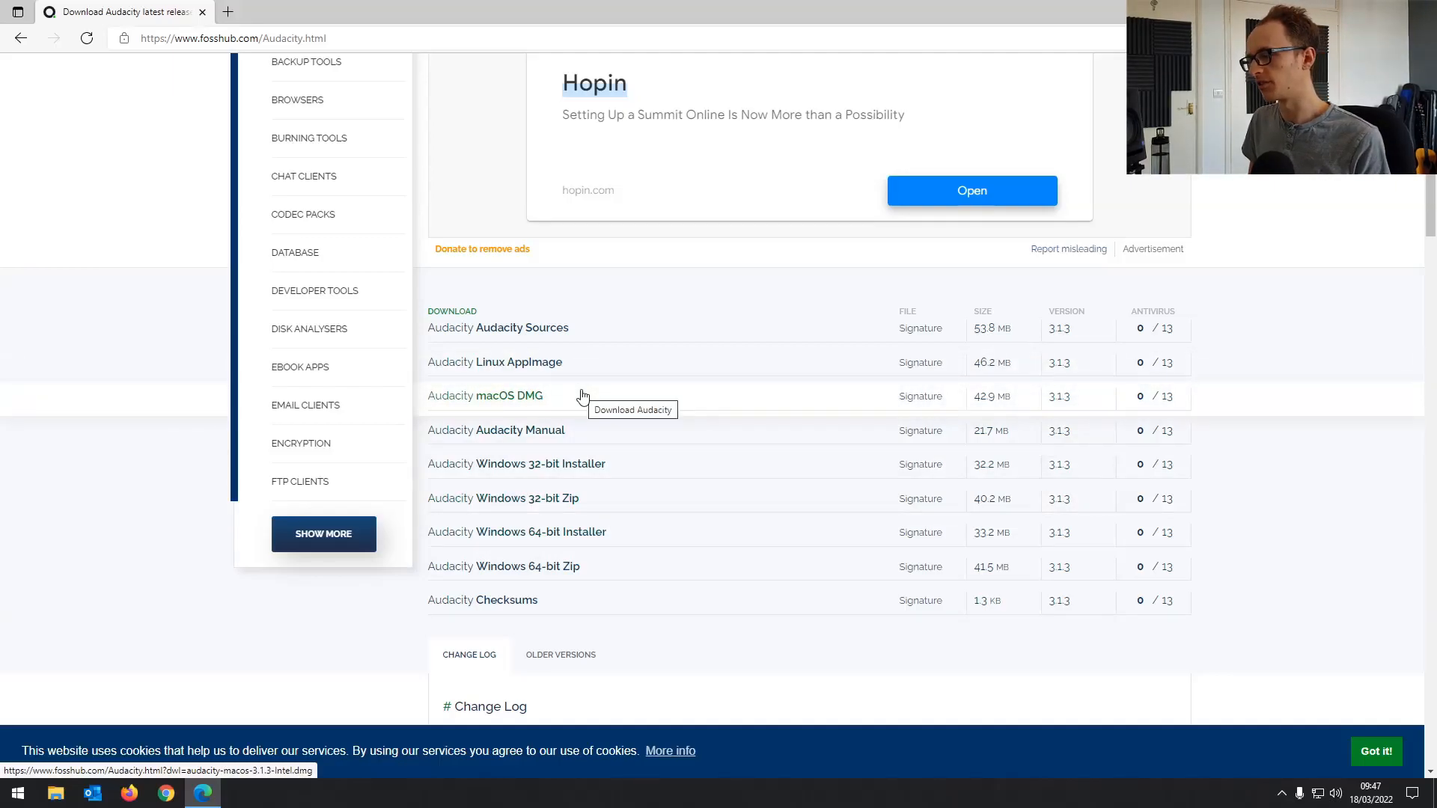
mouse_move(599, 408)
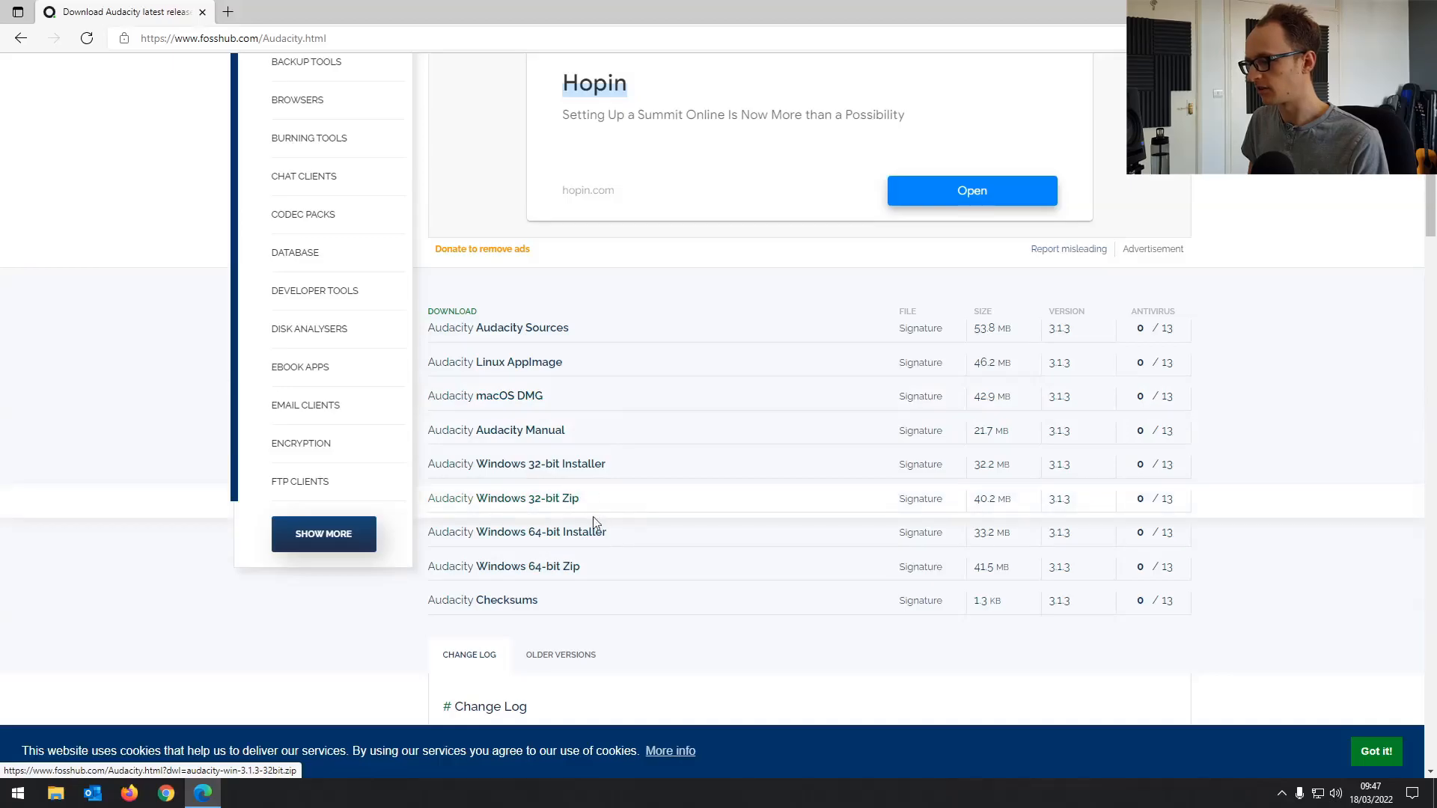
mouse_move(540, 498)
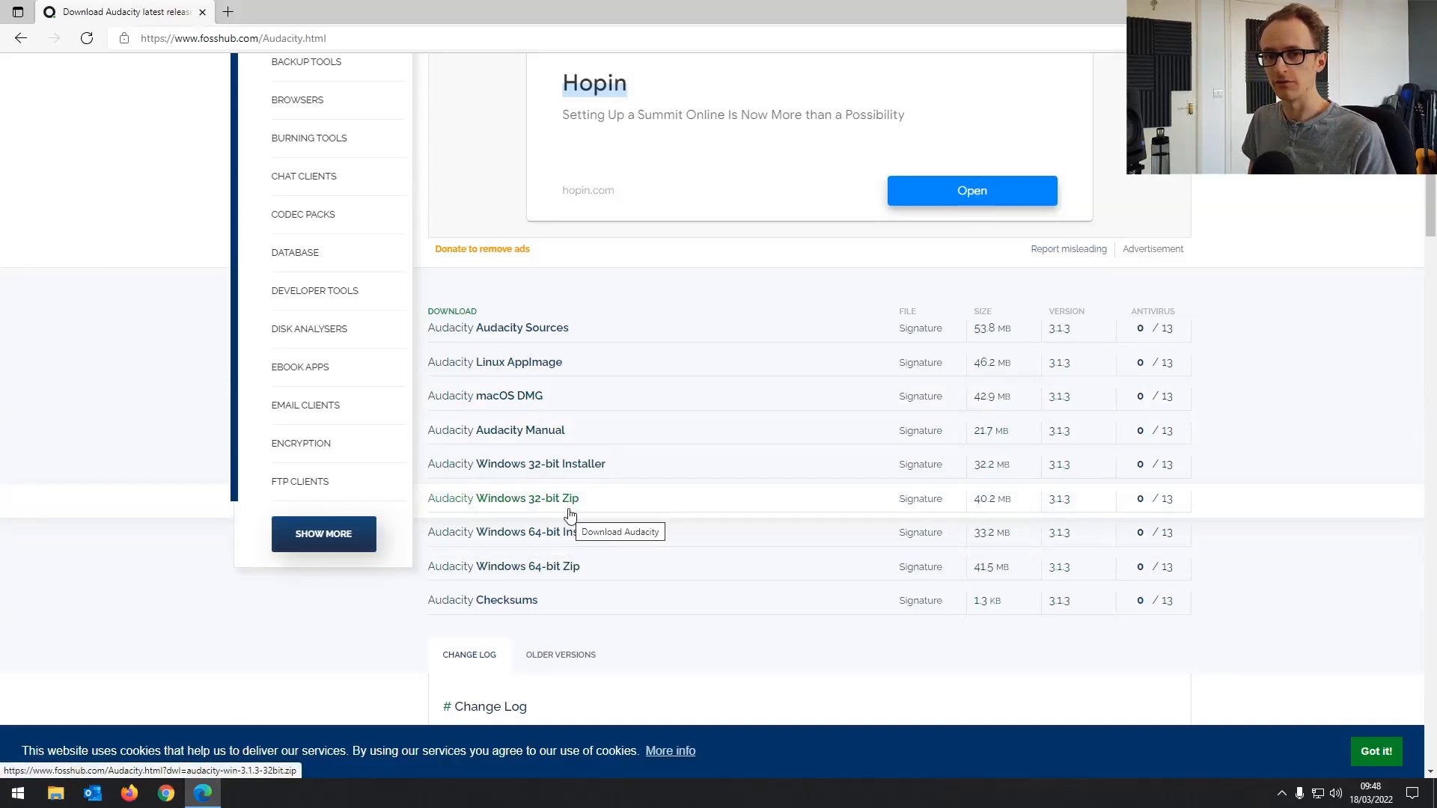
mouse_move(579, 536)
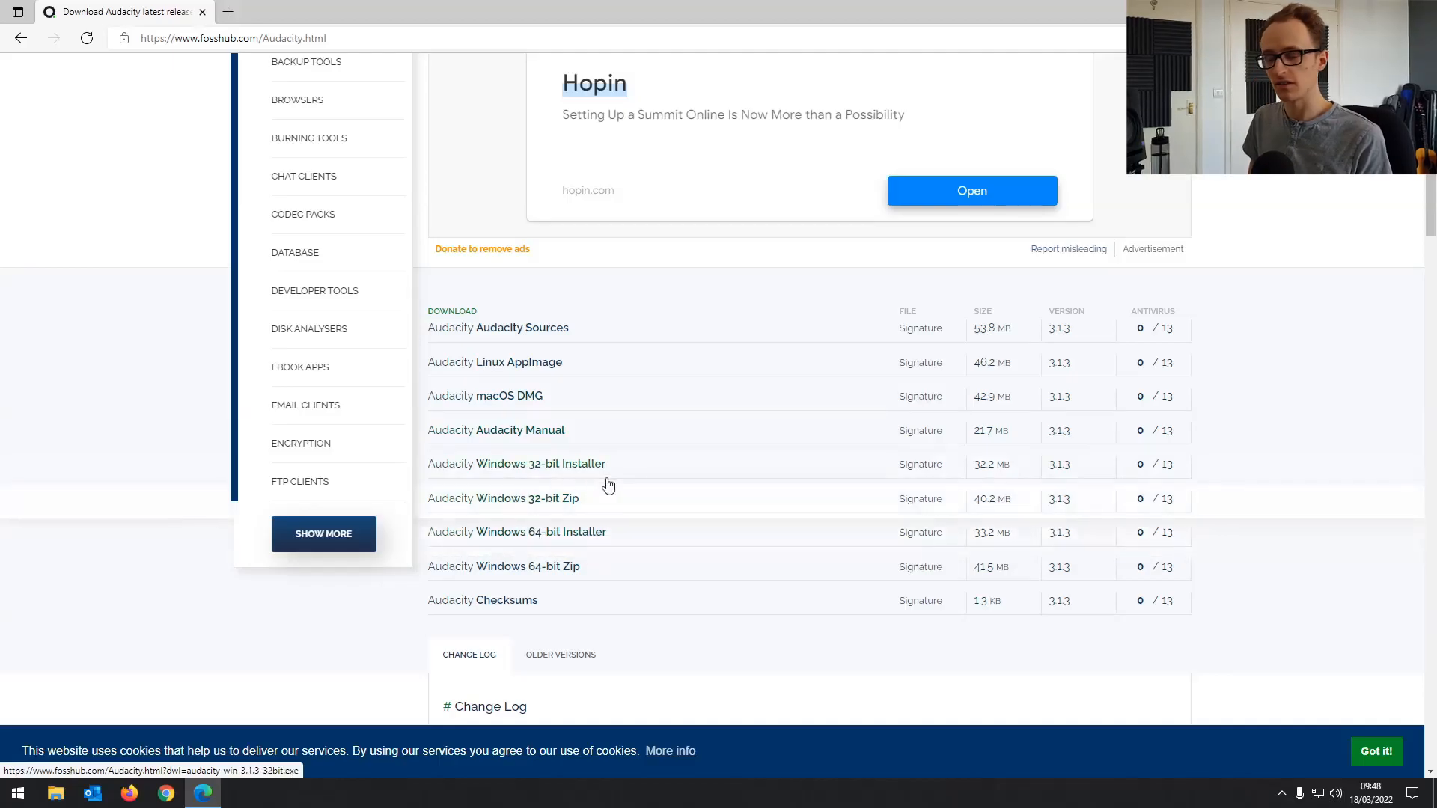
mouse_move(579, 566)
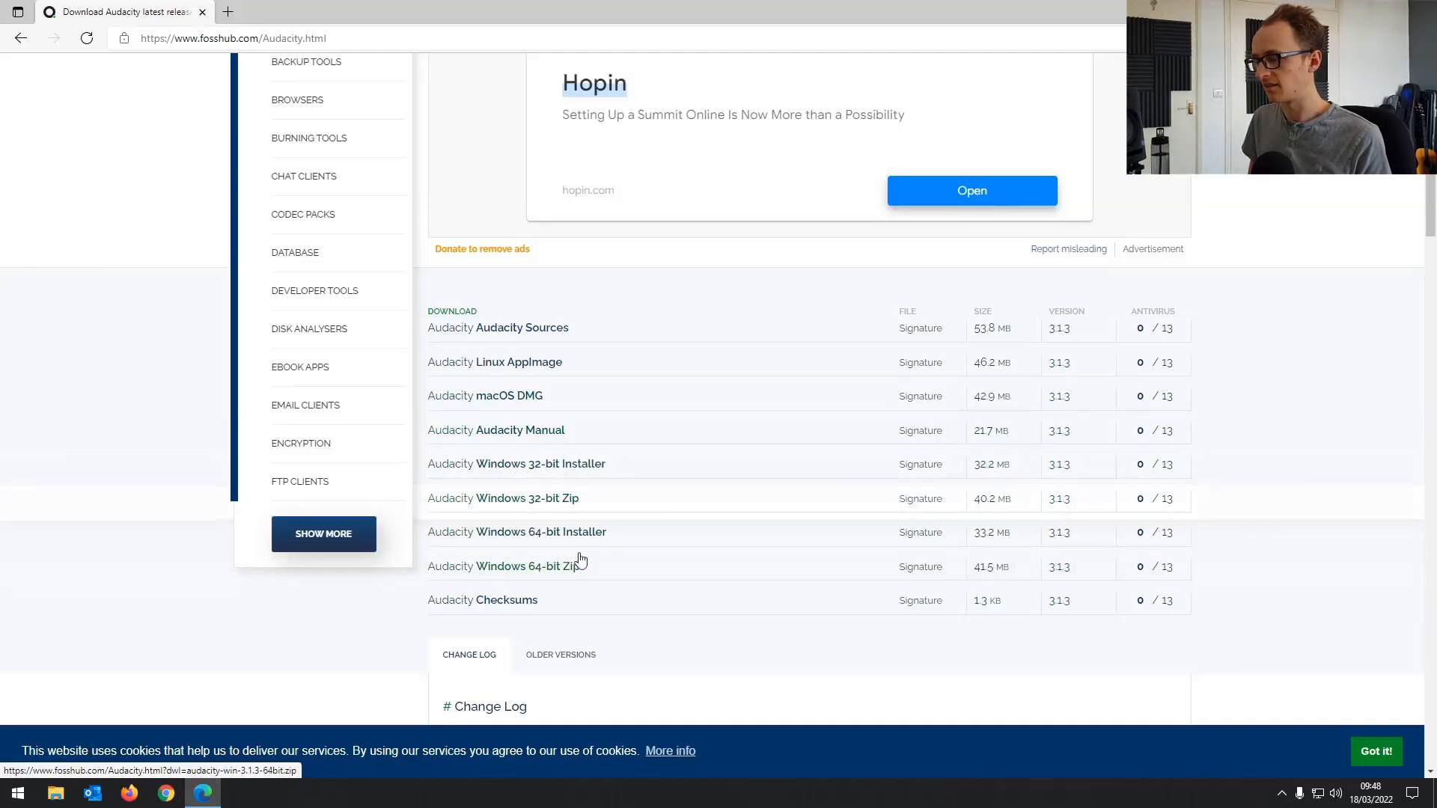
mouse_move(574, 537)
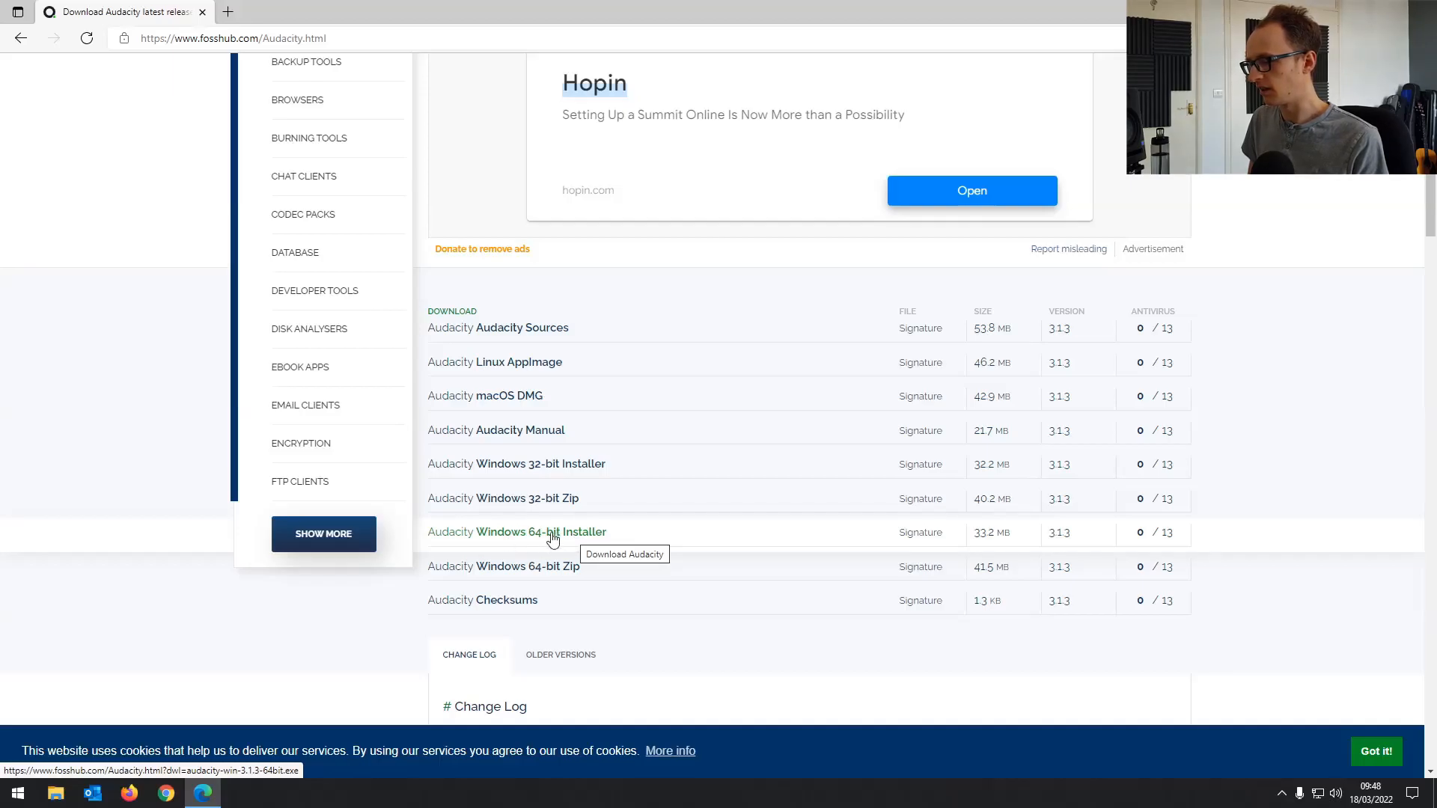
mouse_move(571, 538)
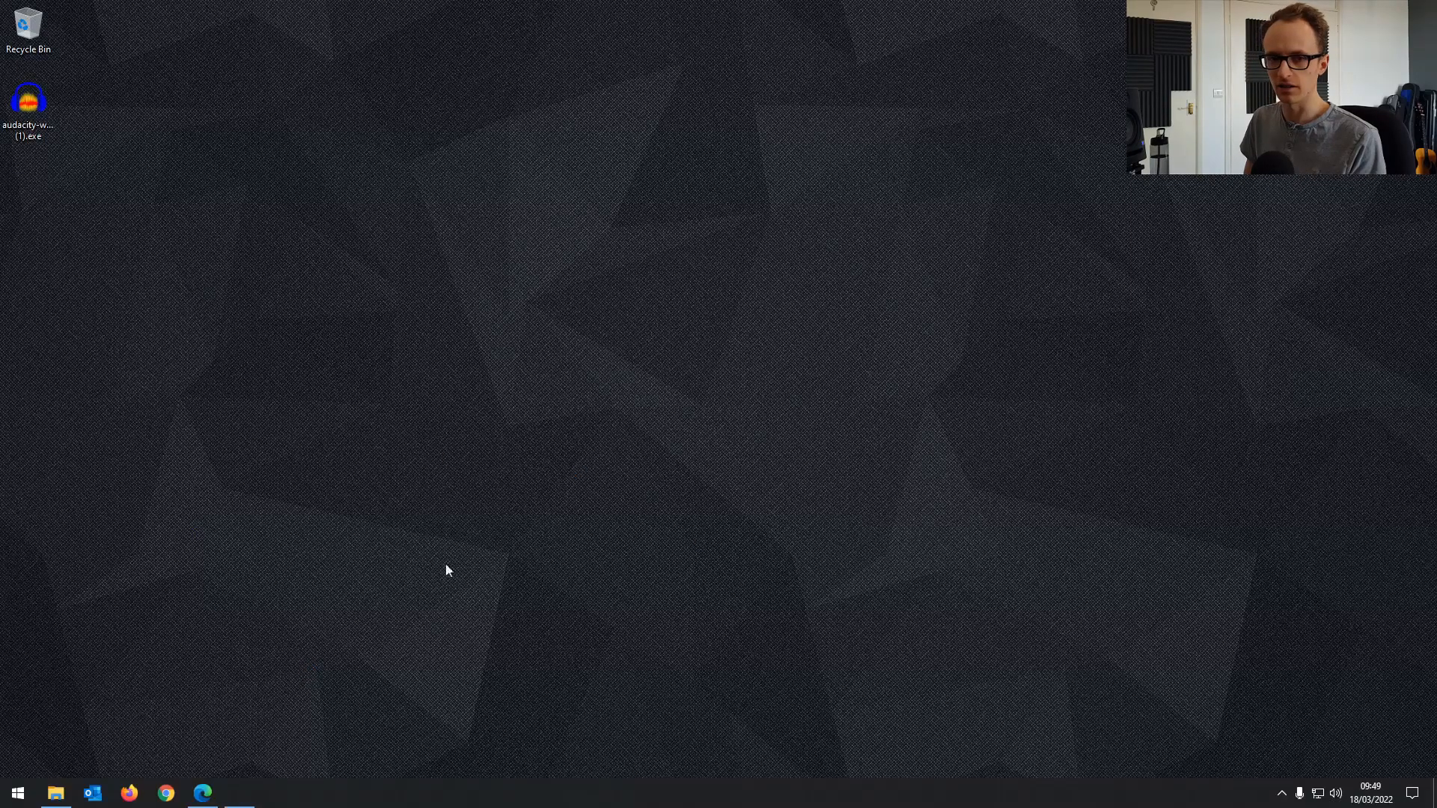
Step: Launch the Audacity 3.1.3 installer in English and pass the Welcome and Information pages
double_click(29, 104)
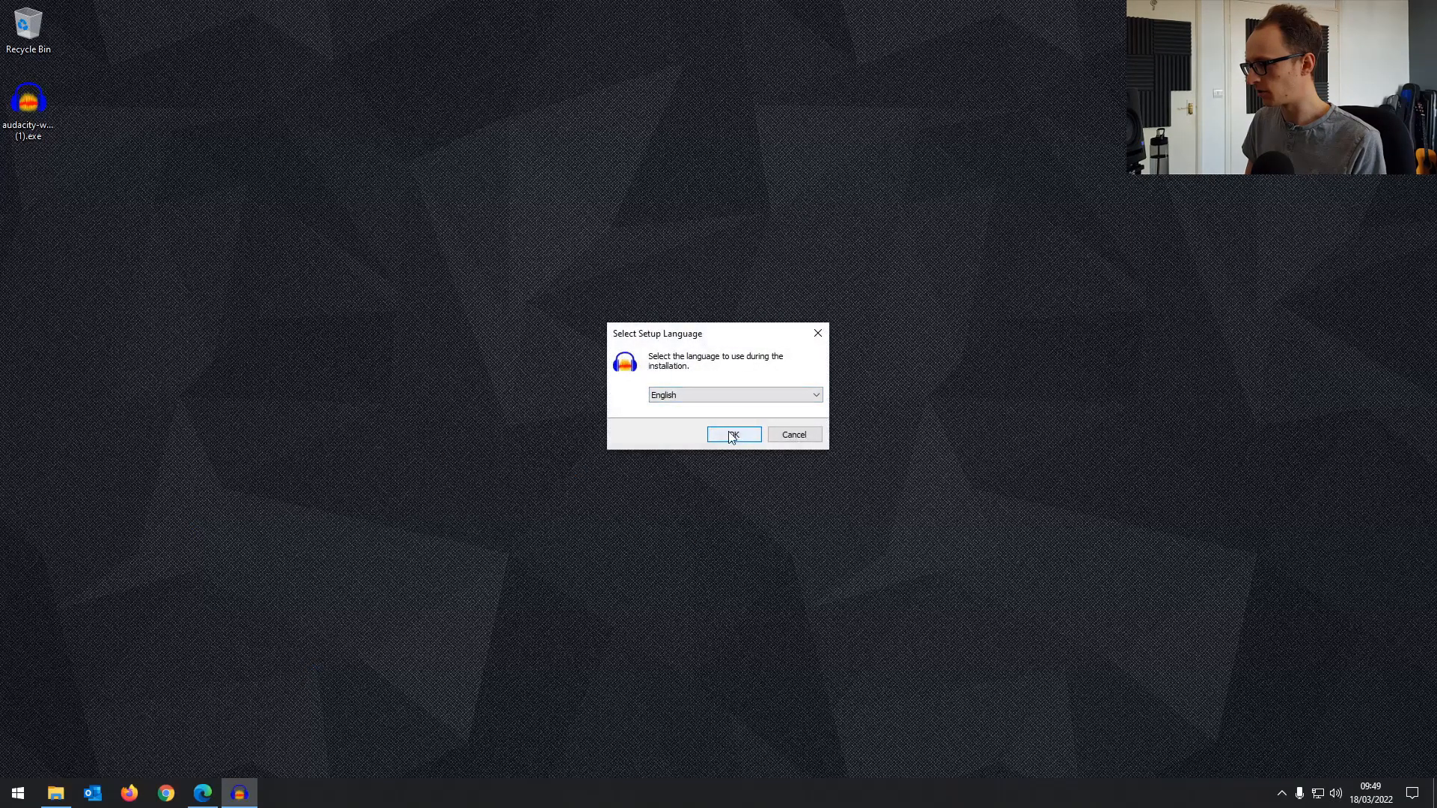
left_click(732, 434)
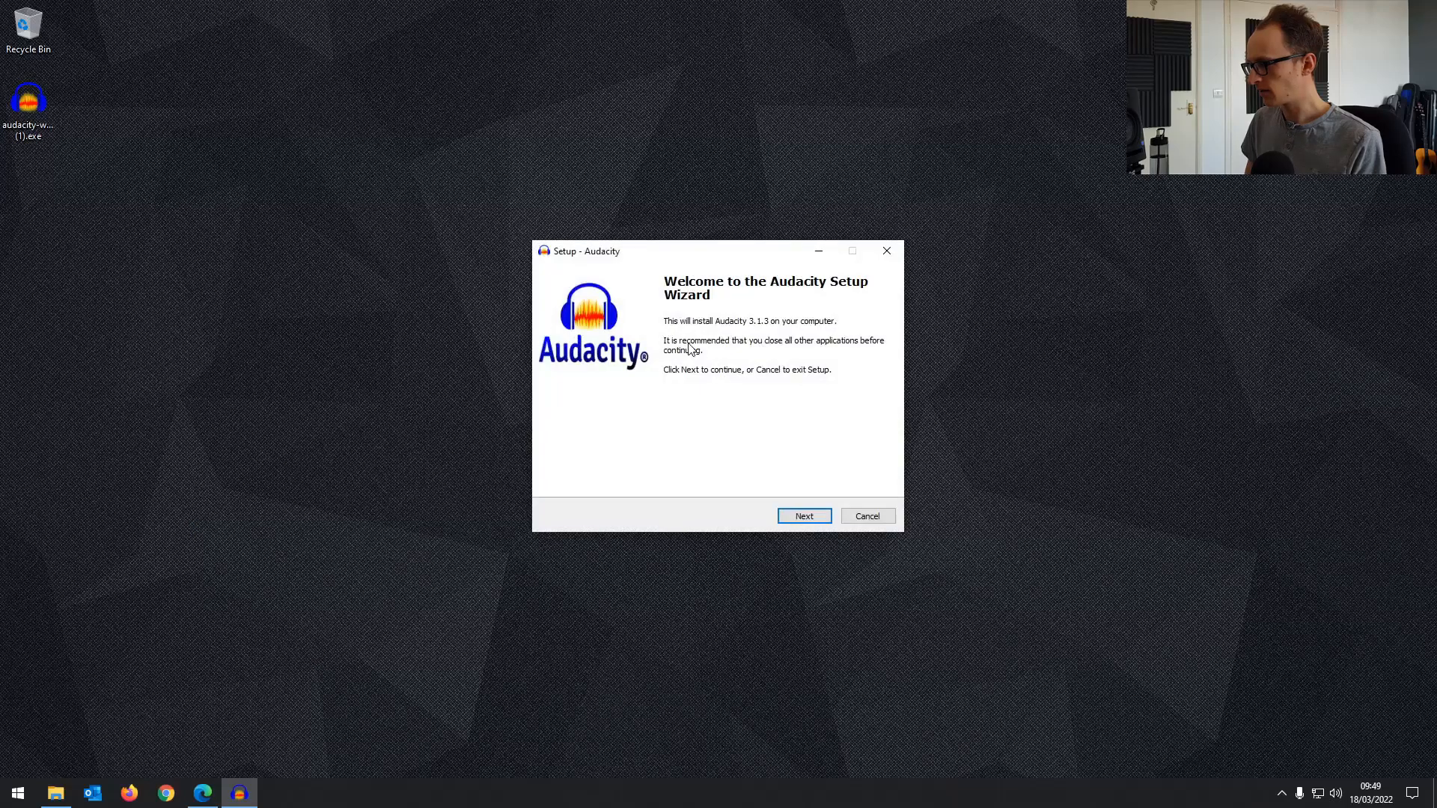
left_click(803, 515)
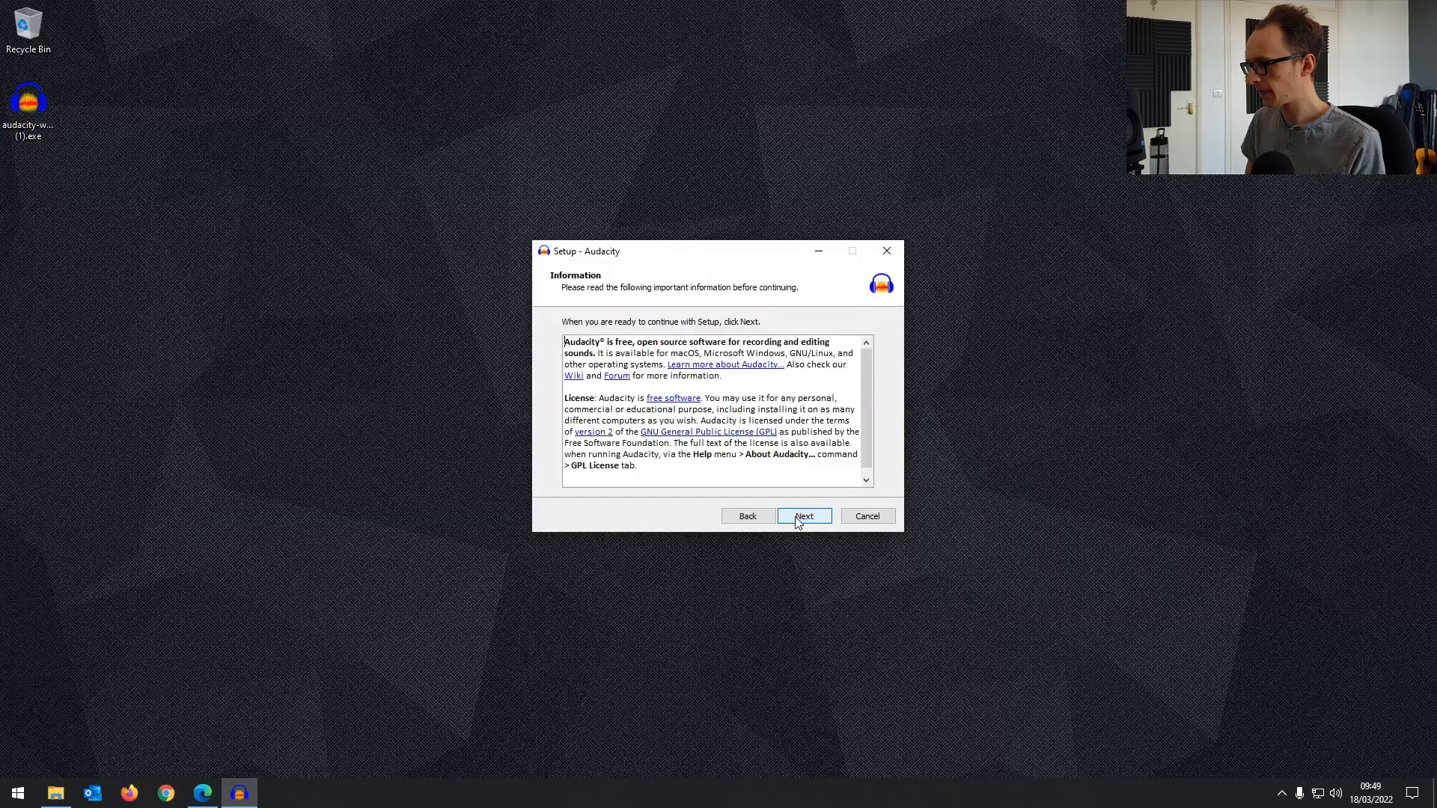
left_click(804, 515)
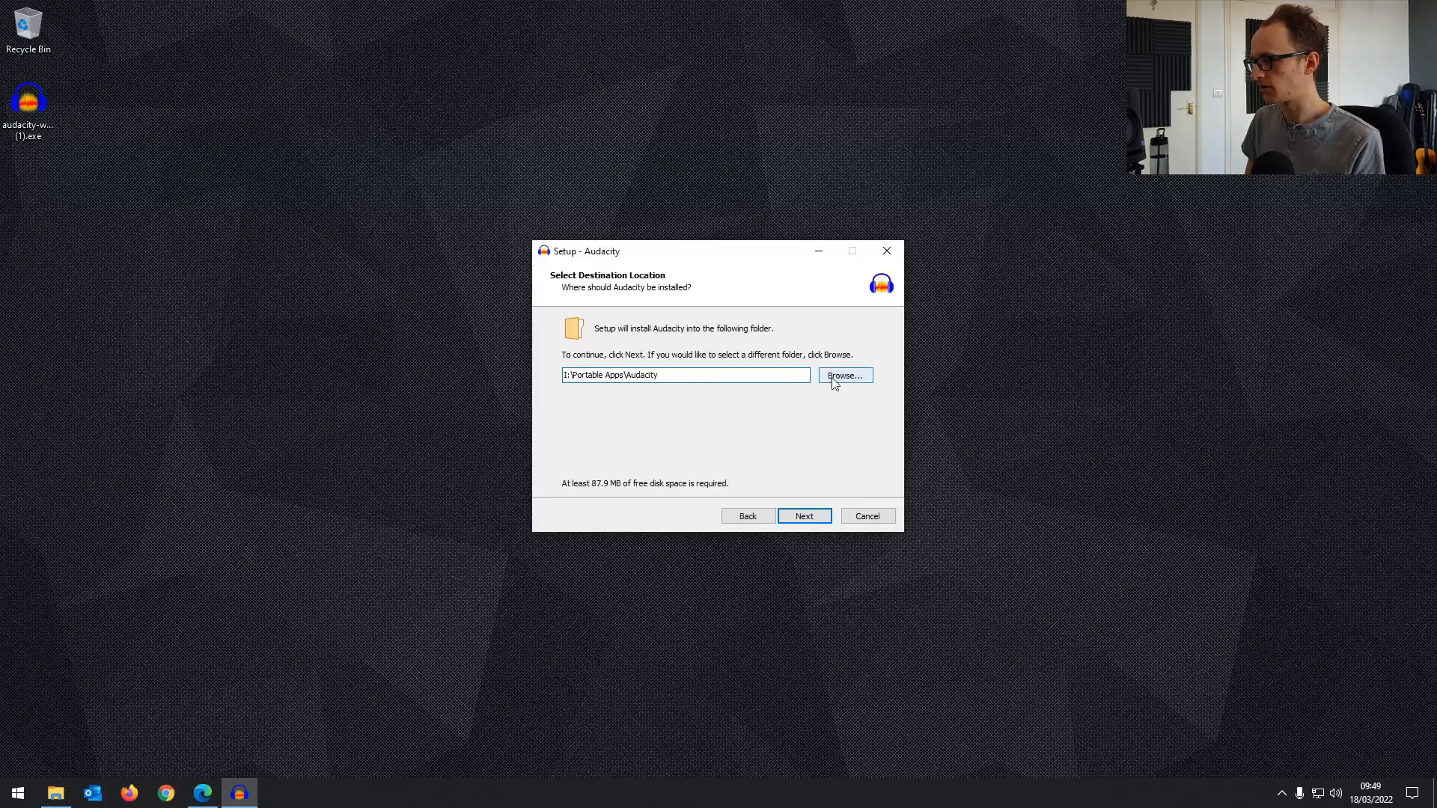
Step: Browse to KINGSTON 16 (I:) and confirm I:\Audacity as the destination folder
left_click(844, 375)
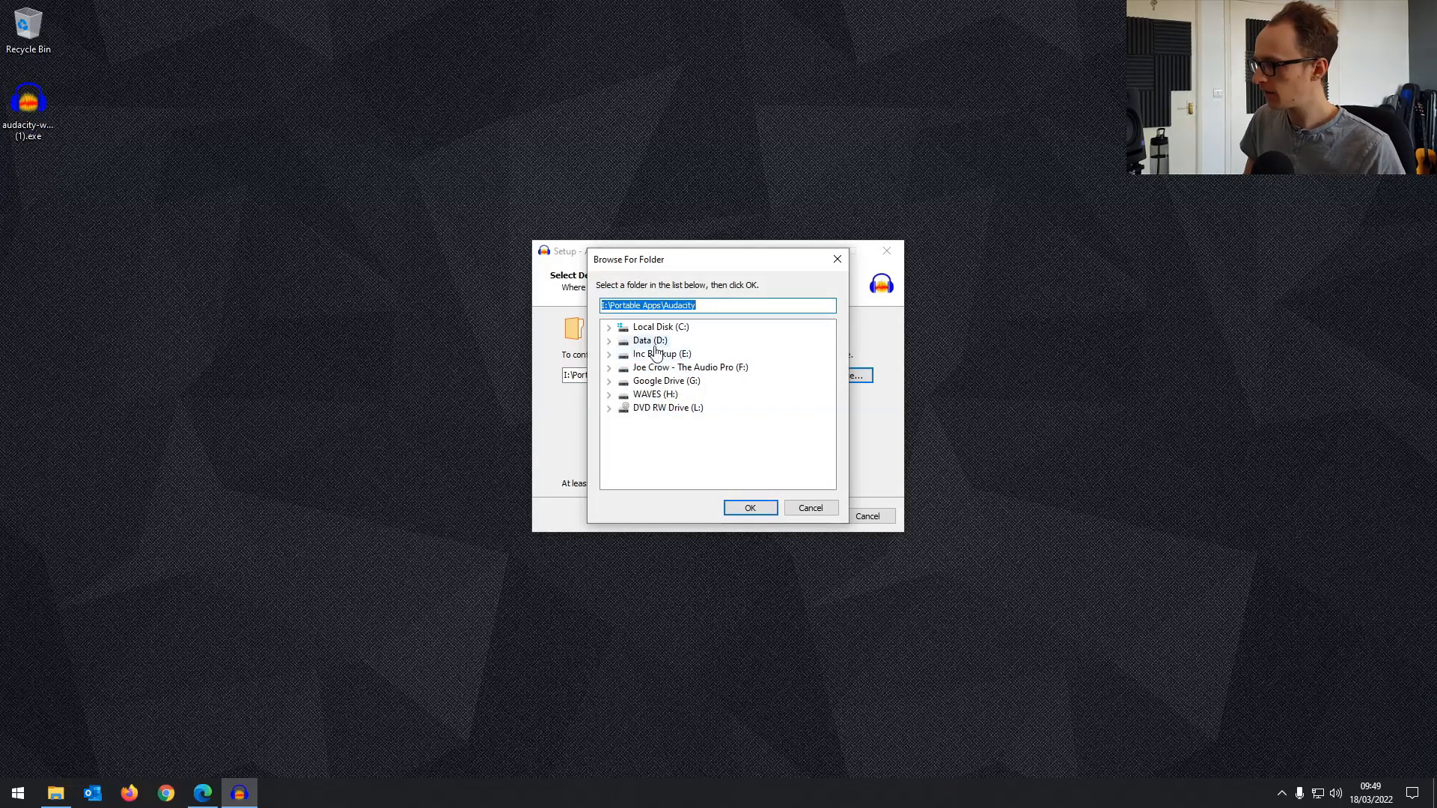
left_click(610, 405)
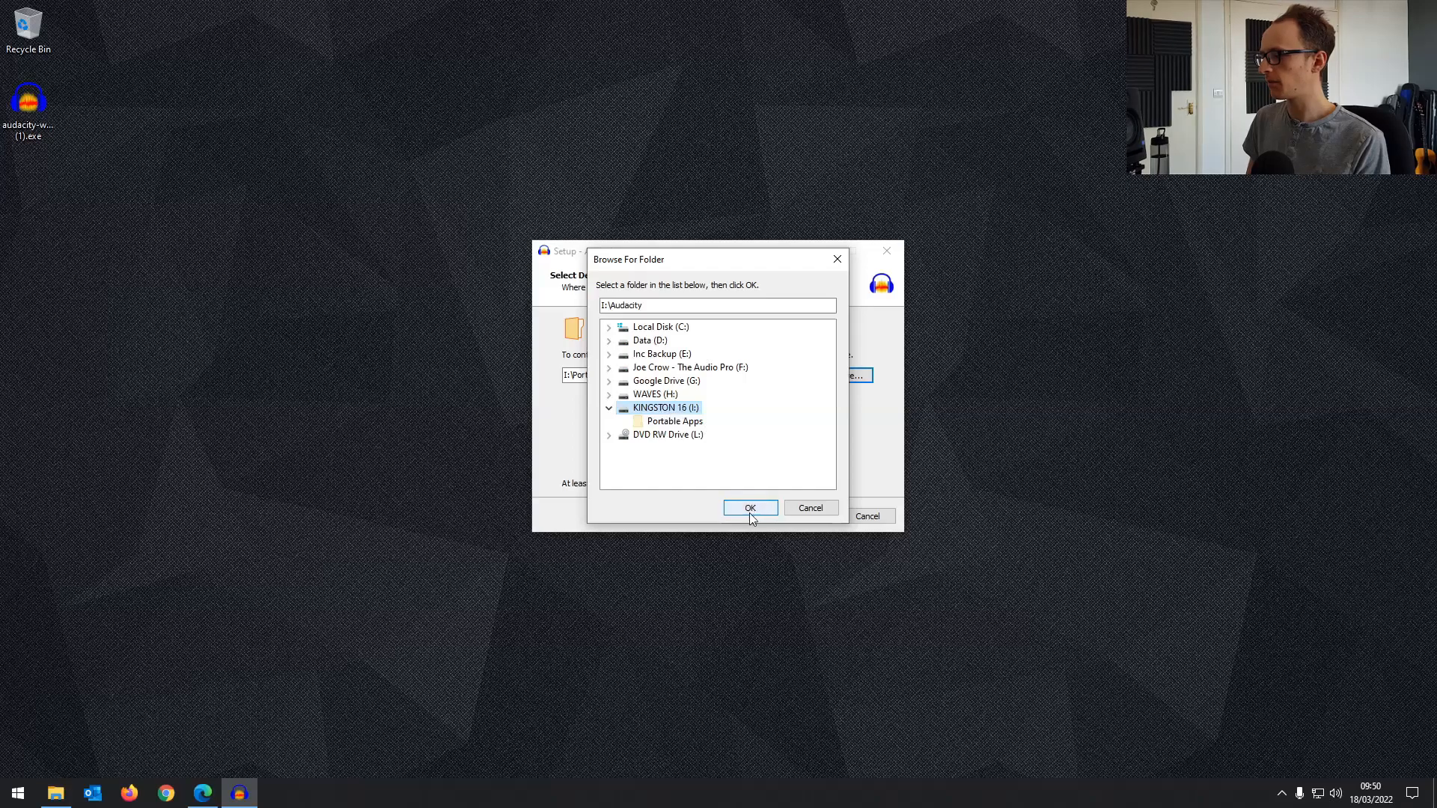
left_click(748, 507)
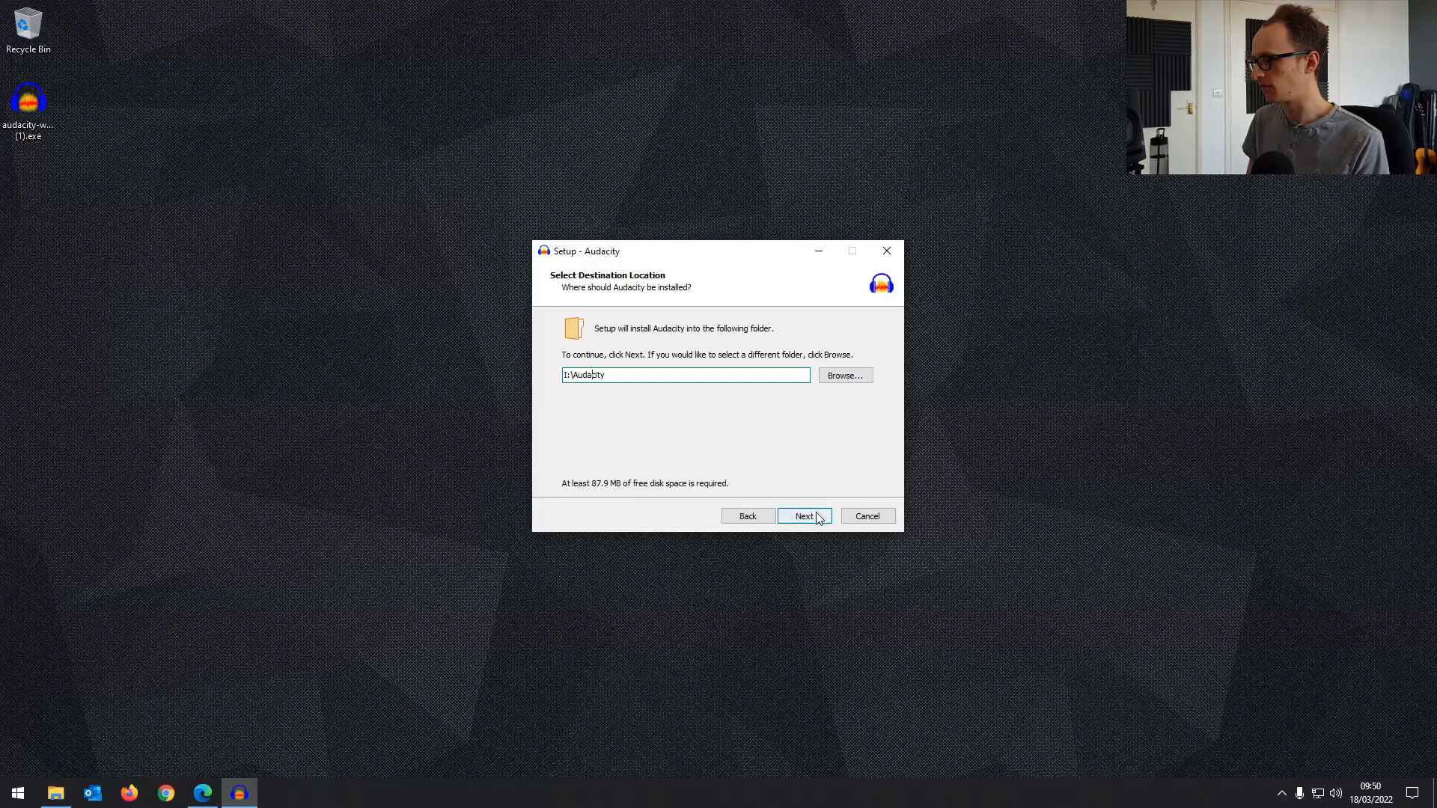
Step: Install Audacity without extra shortcuts and finish setup with 'Launch Audacity' checked
left_click(804, 515)
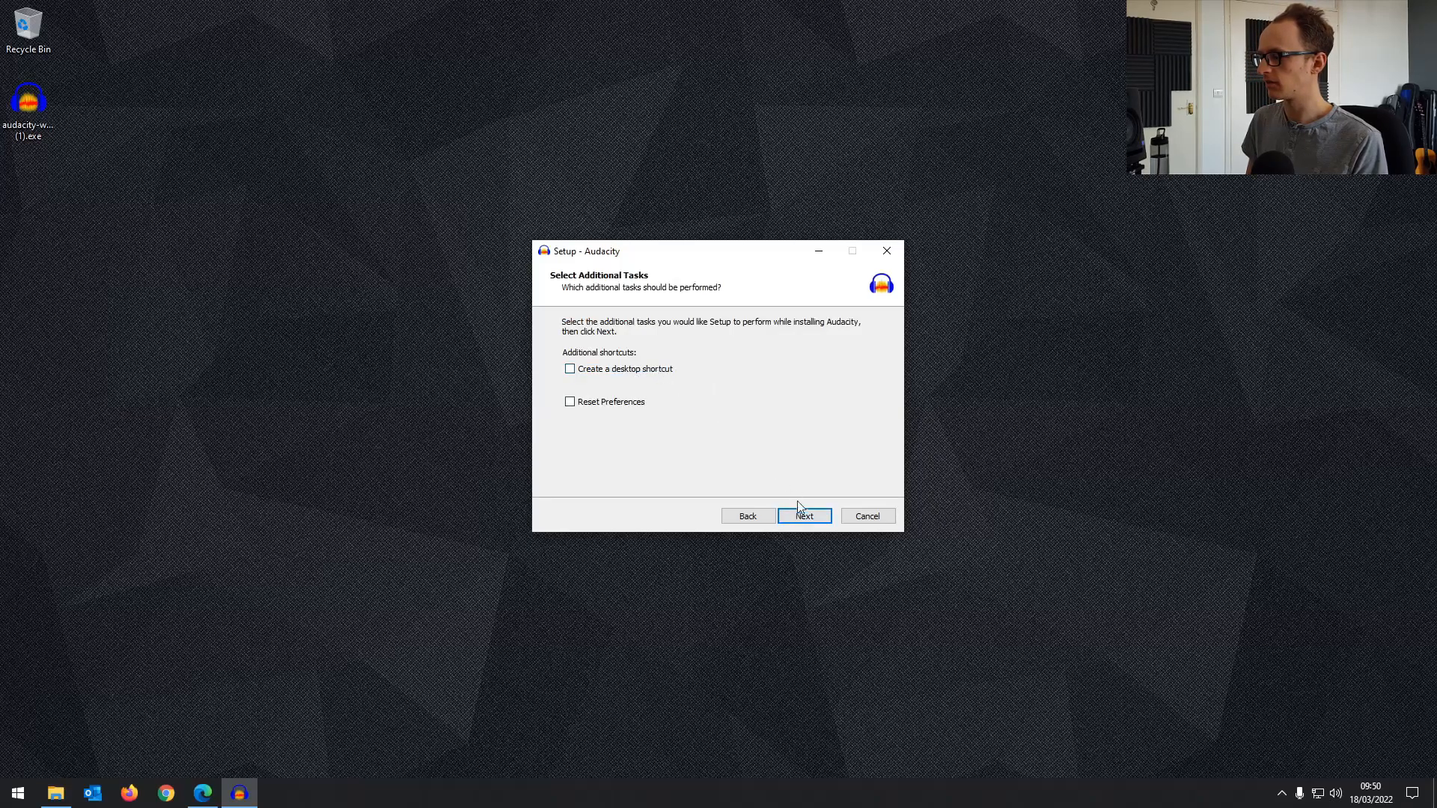
left_click(804, 516)
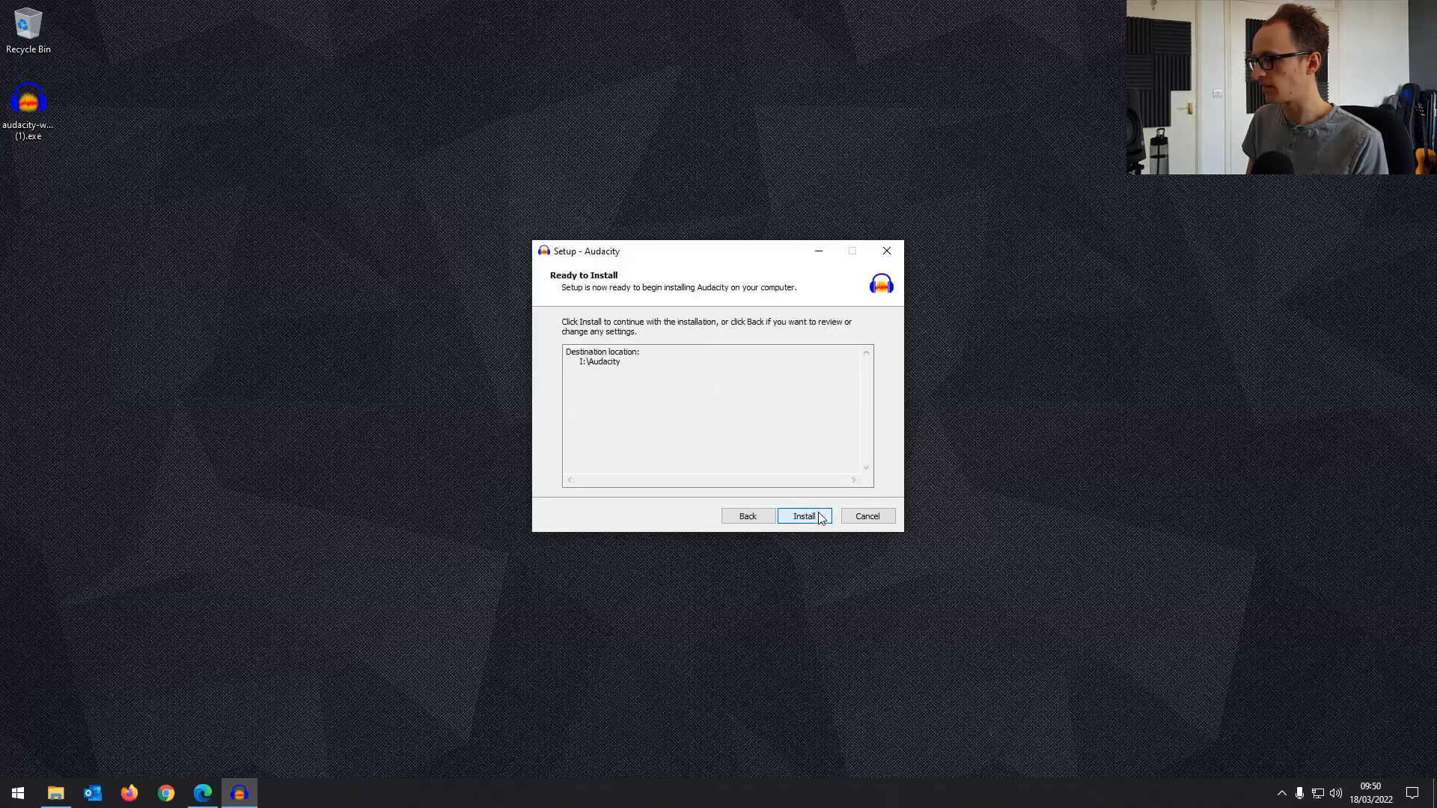
left_click(803, 516)
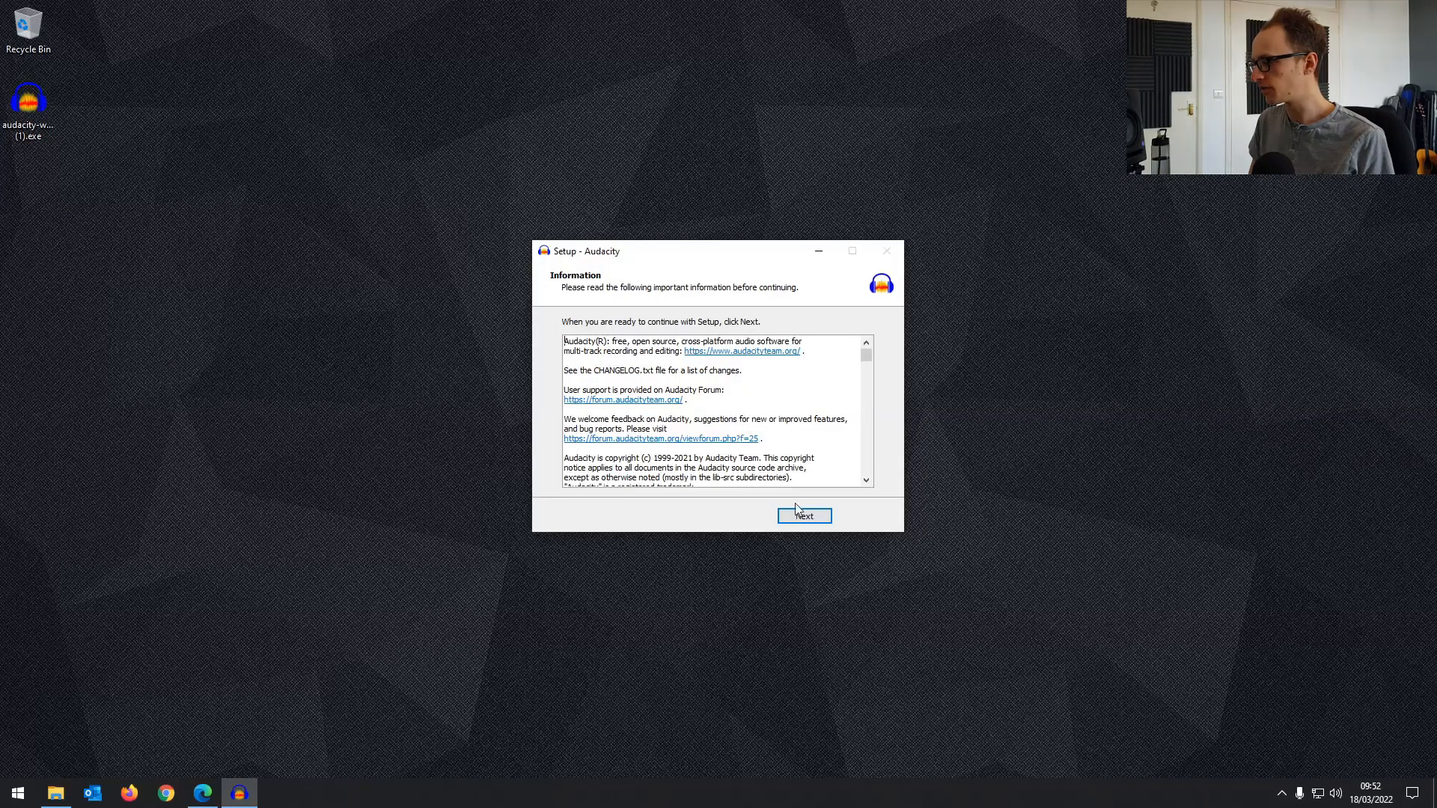
left_click(803, 515)
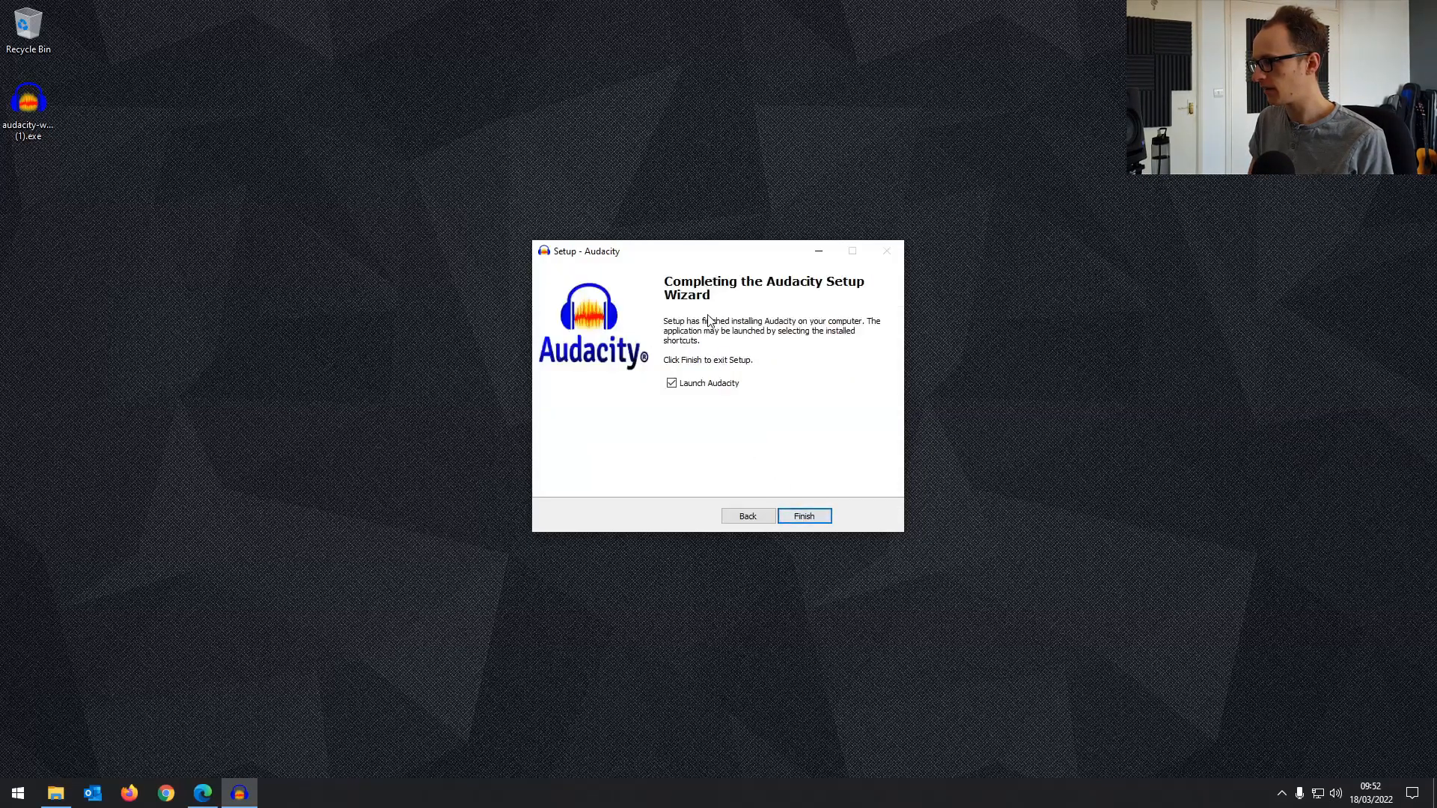
left_click(803, 515)
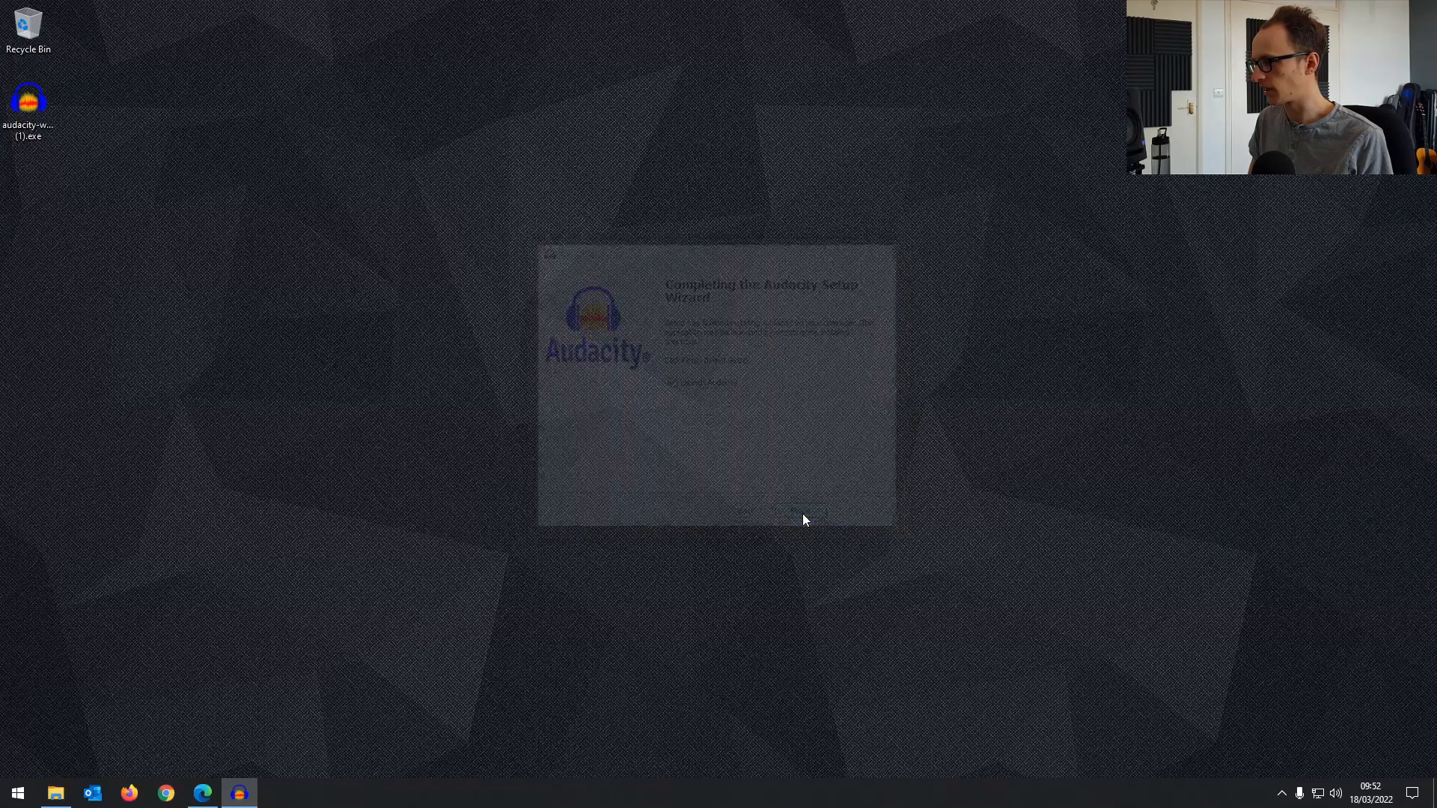
left_click(801, 510)
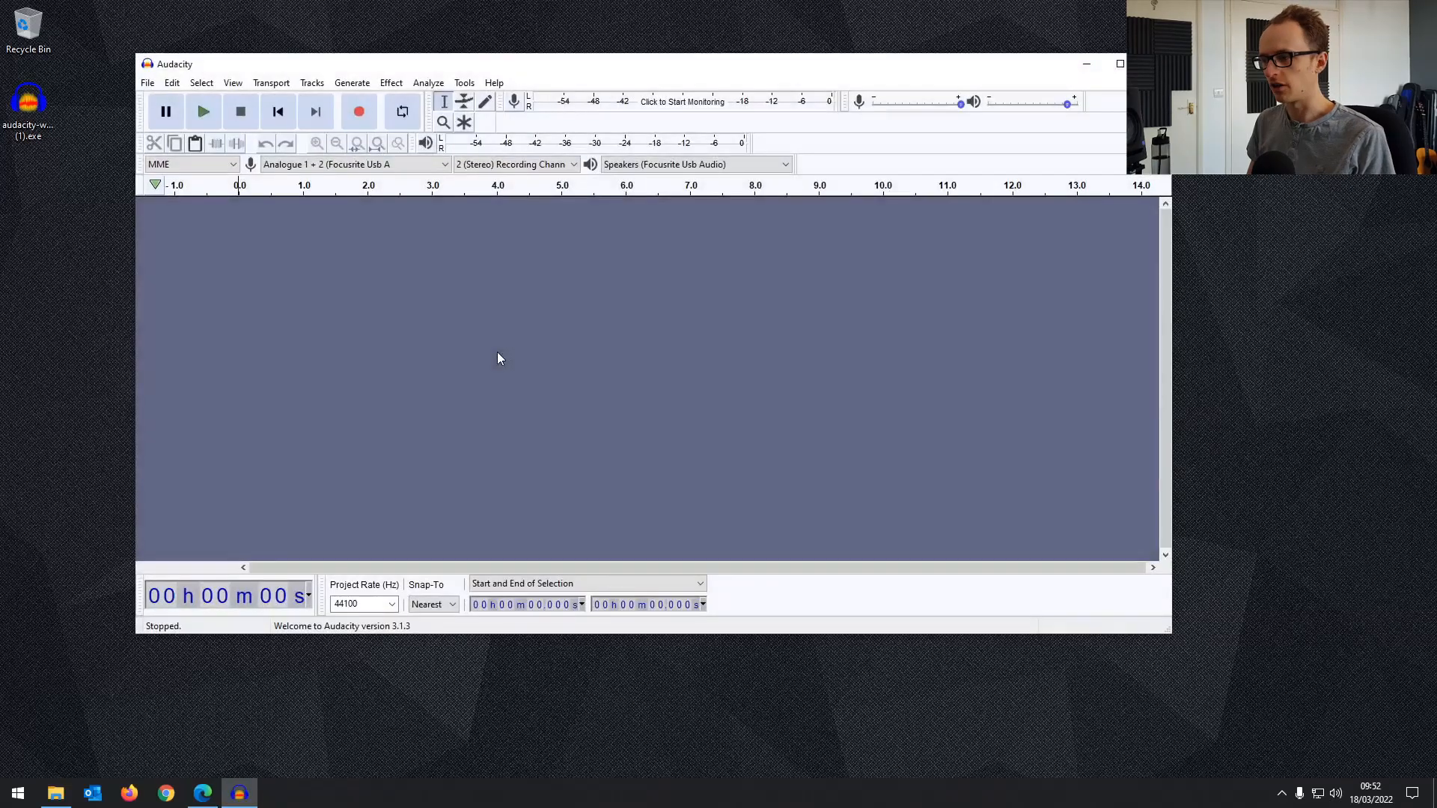
Step: Record and then stop a roughly five-second test clip on Track #1
left_click(359, 111)
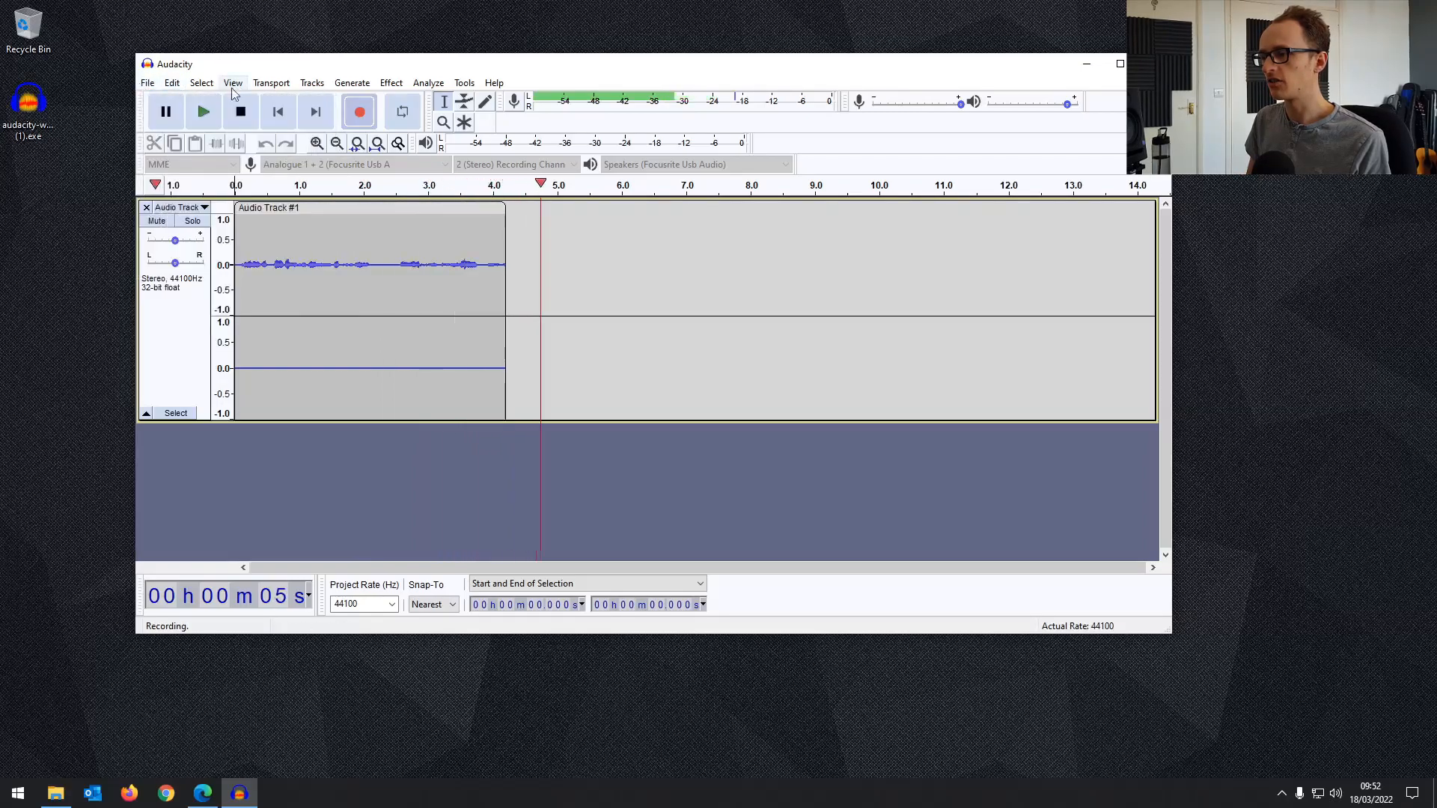
left_click(240, 110)
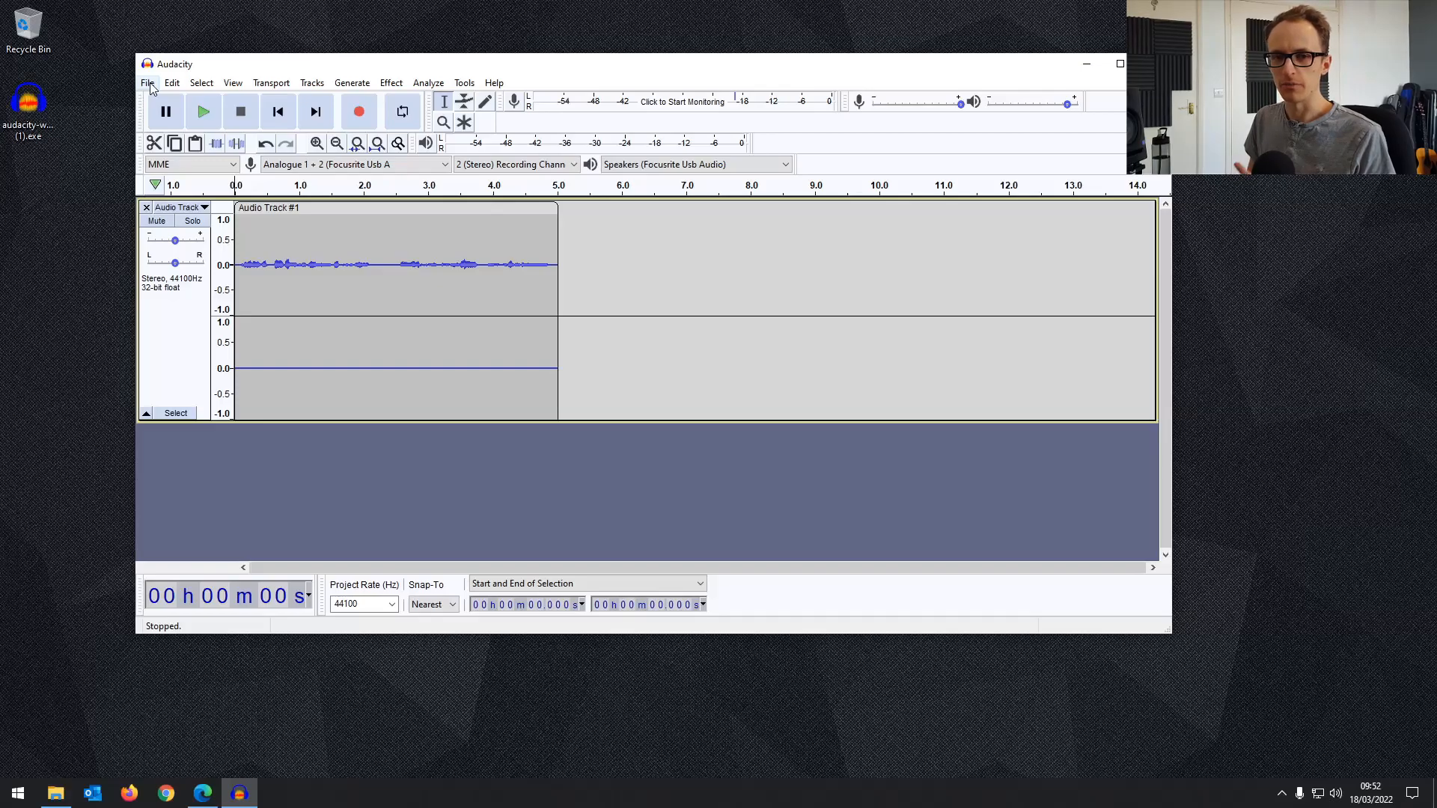
mouse_move(523, 270)
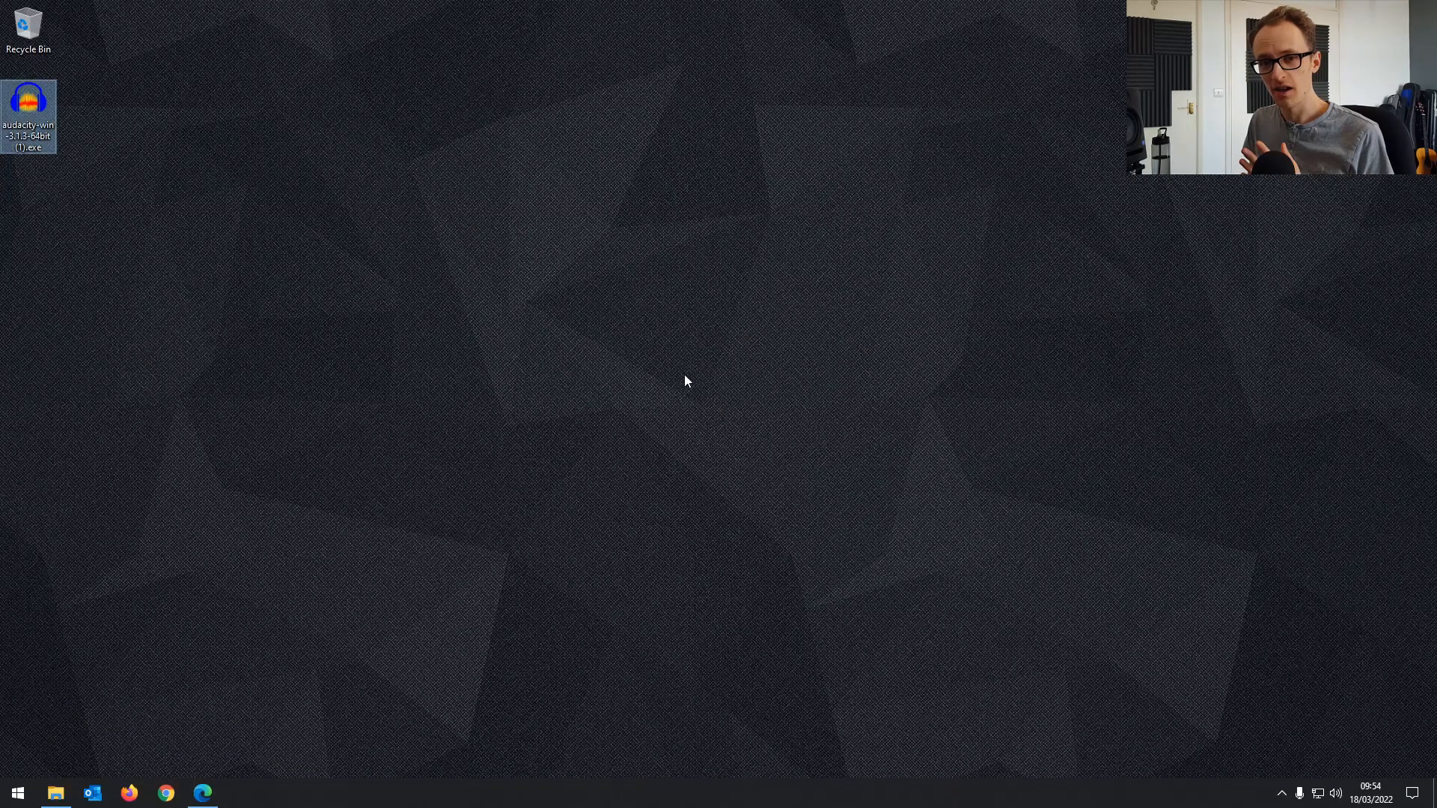
mouse_move(605, 477)
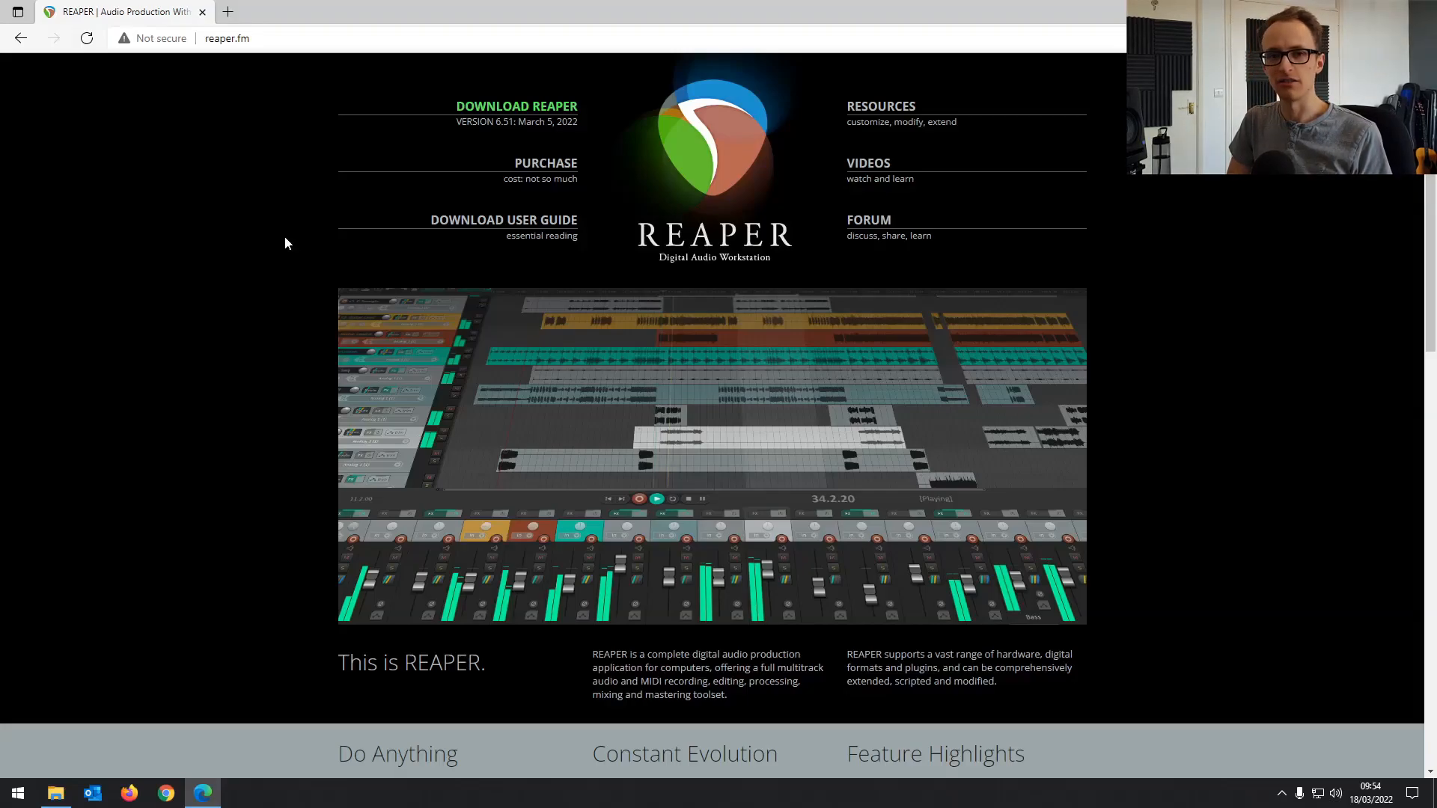
mouse_move(764, 243)
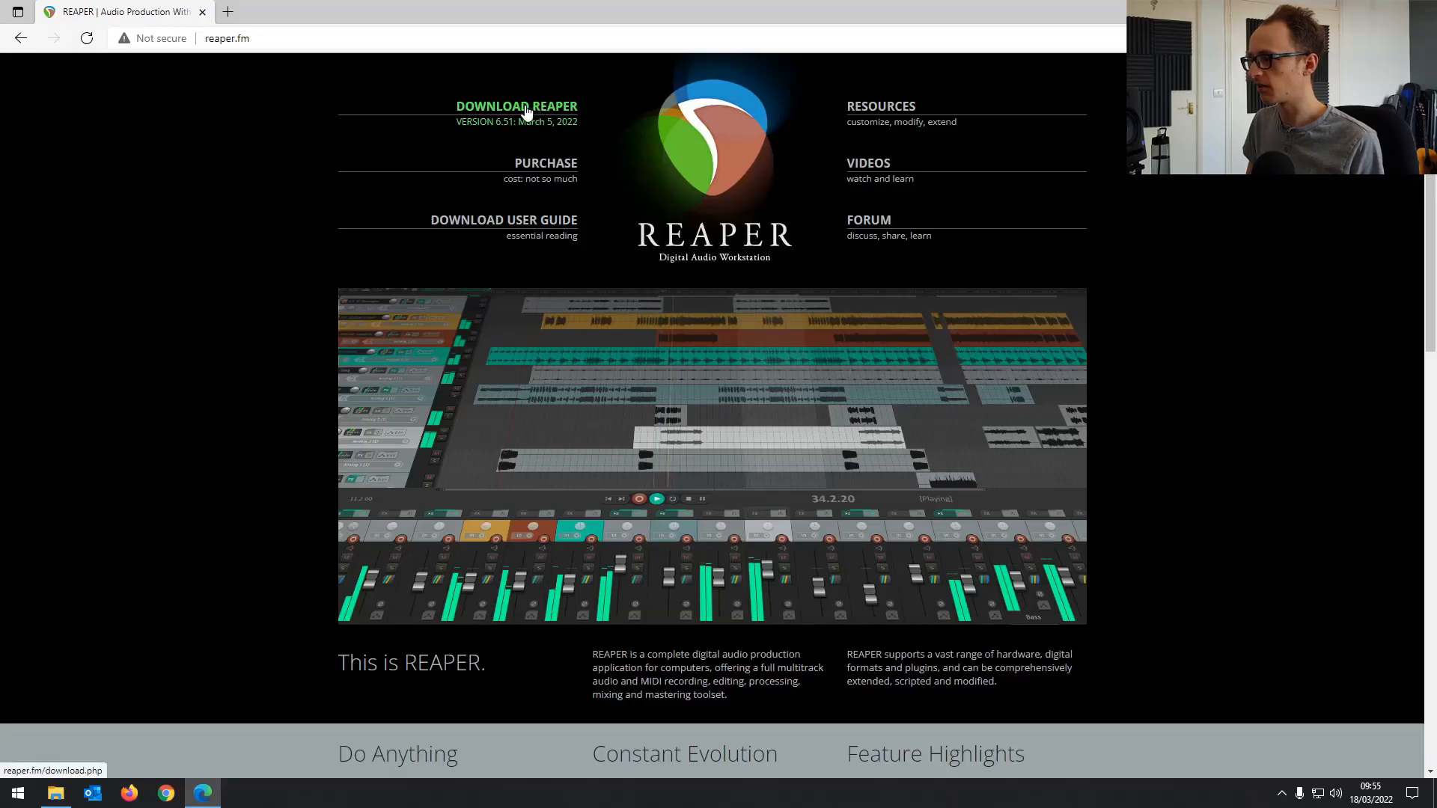
Step: Download the Windows 64-bit REAPER 6.51 installer from reaper.fm's download page
left_click(515, 106)
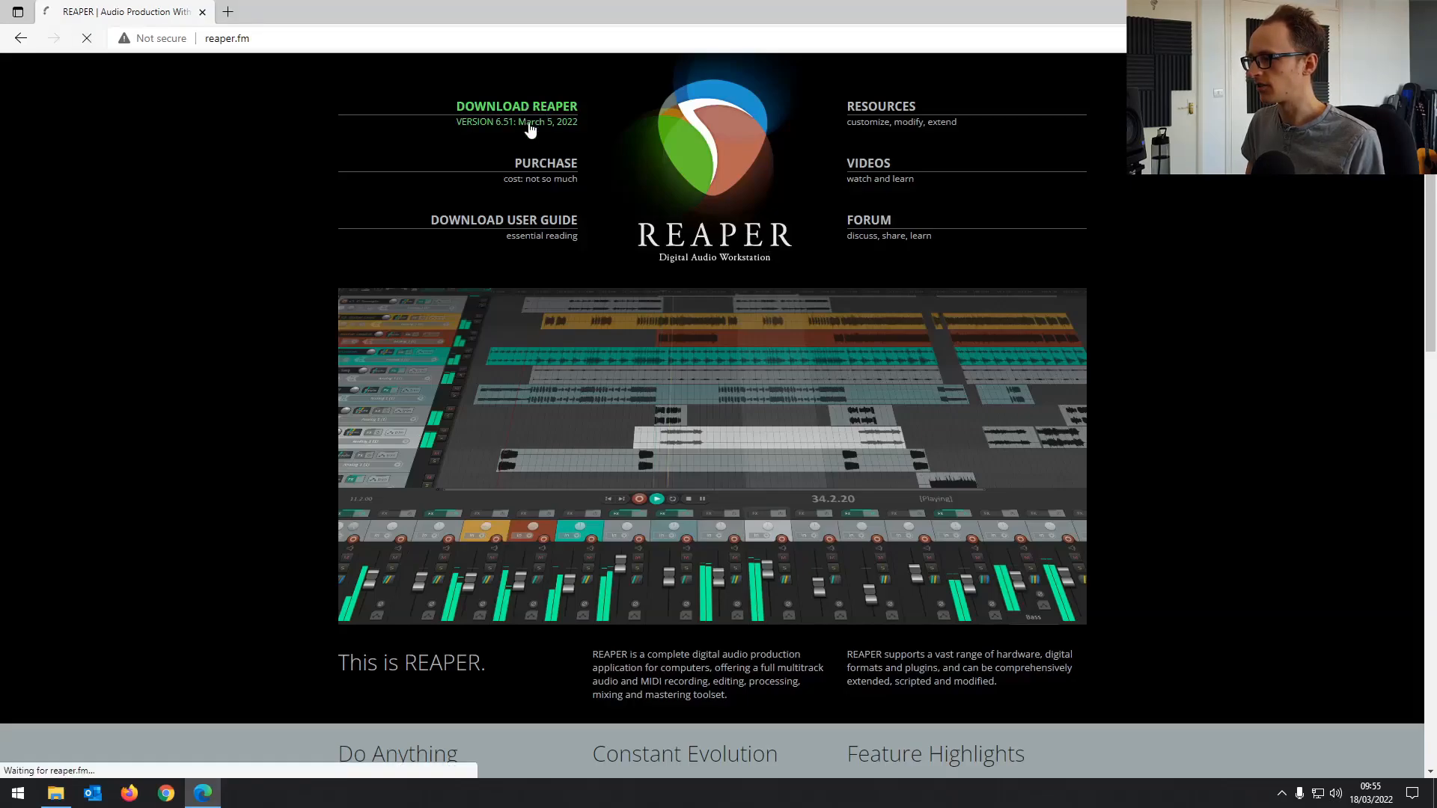
left_click(515, 105)
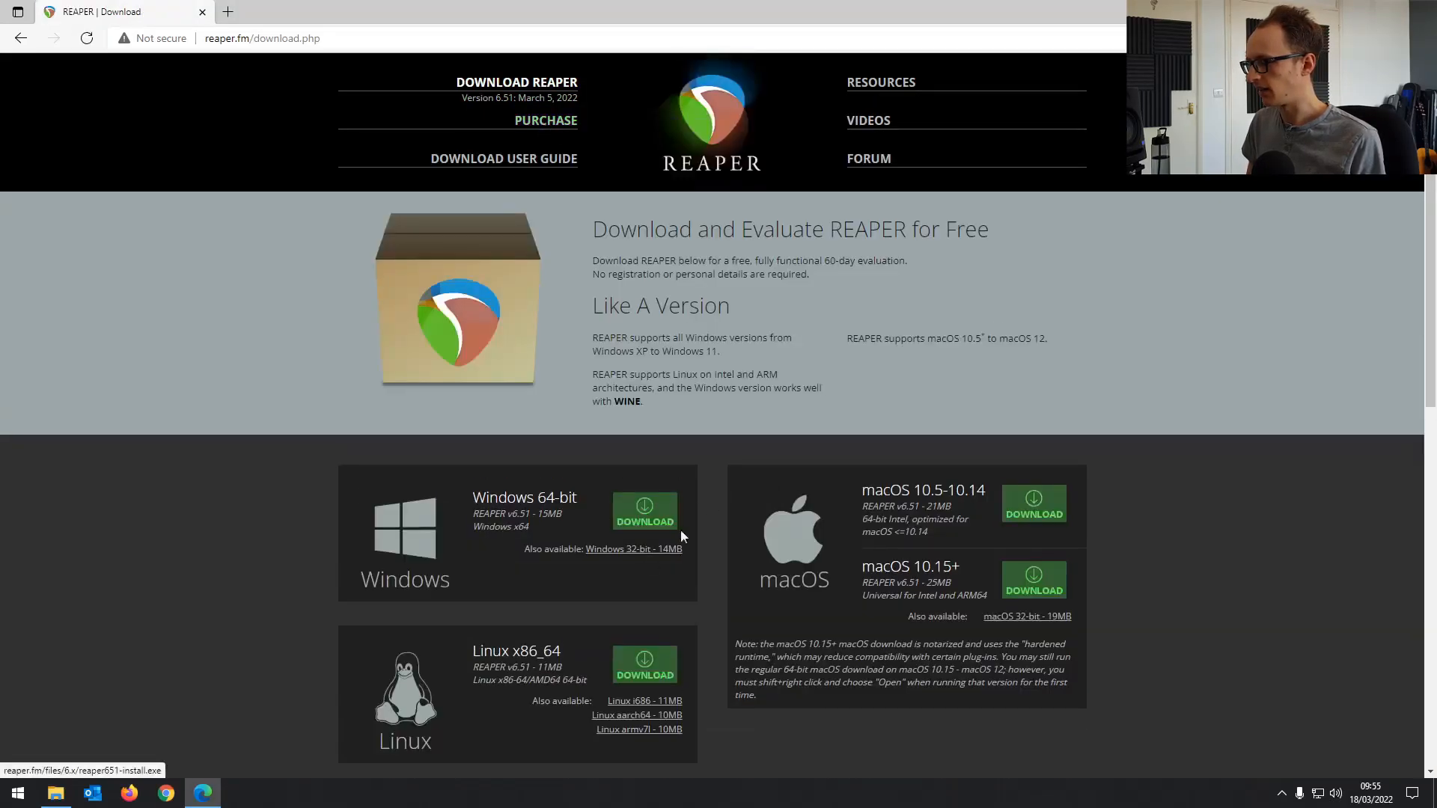
scroll("down", 3)
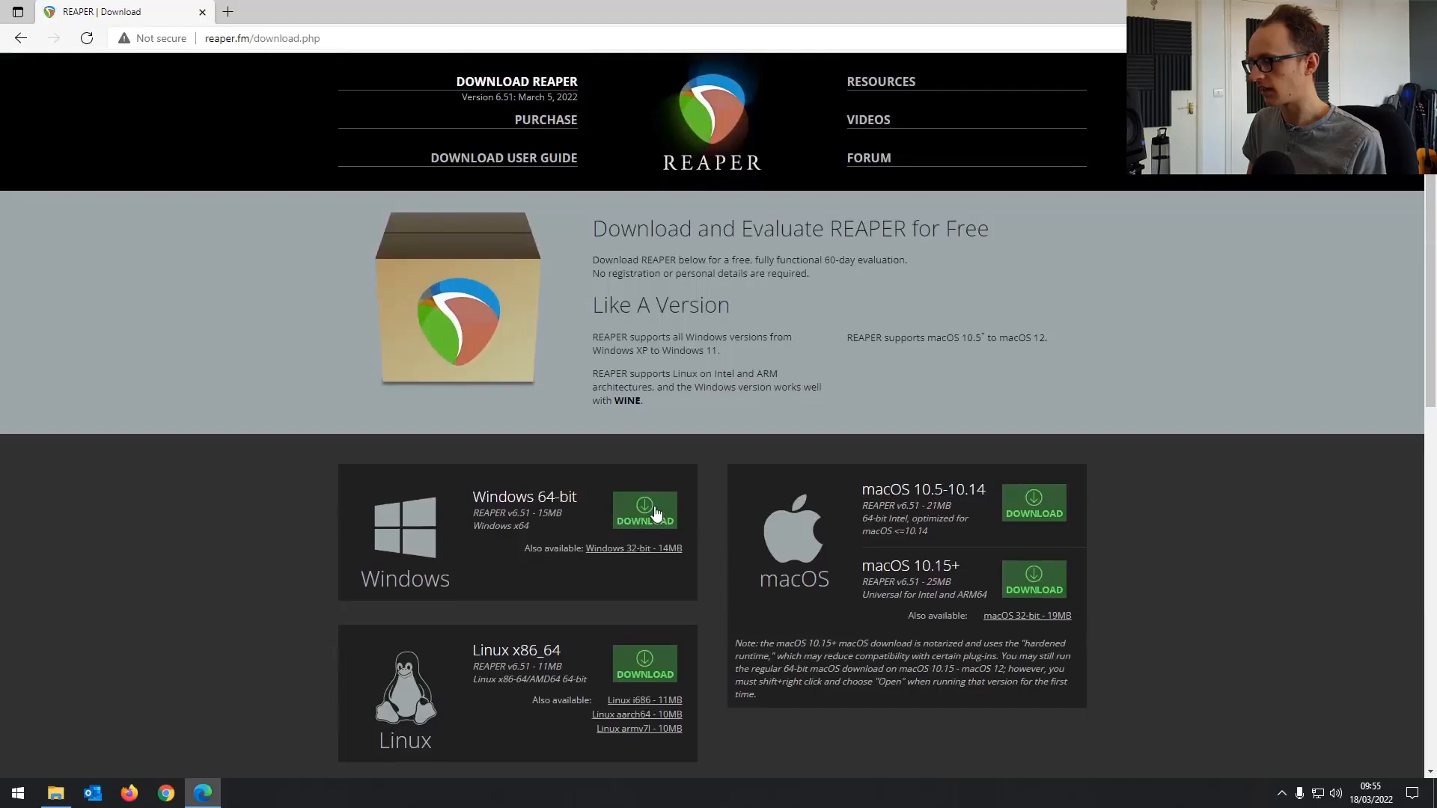
left_click(645, 510)
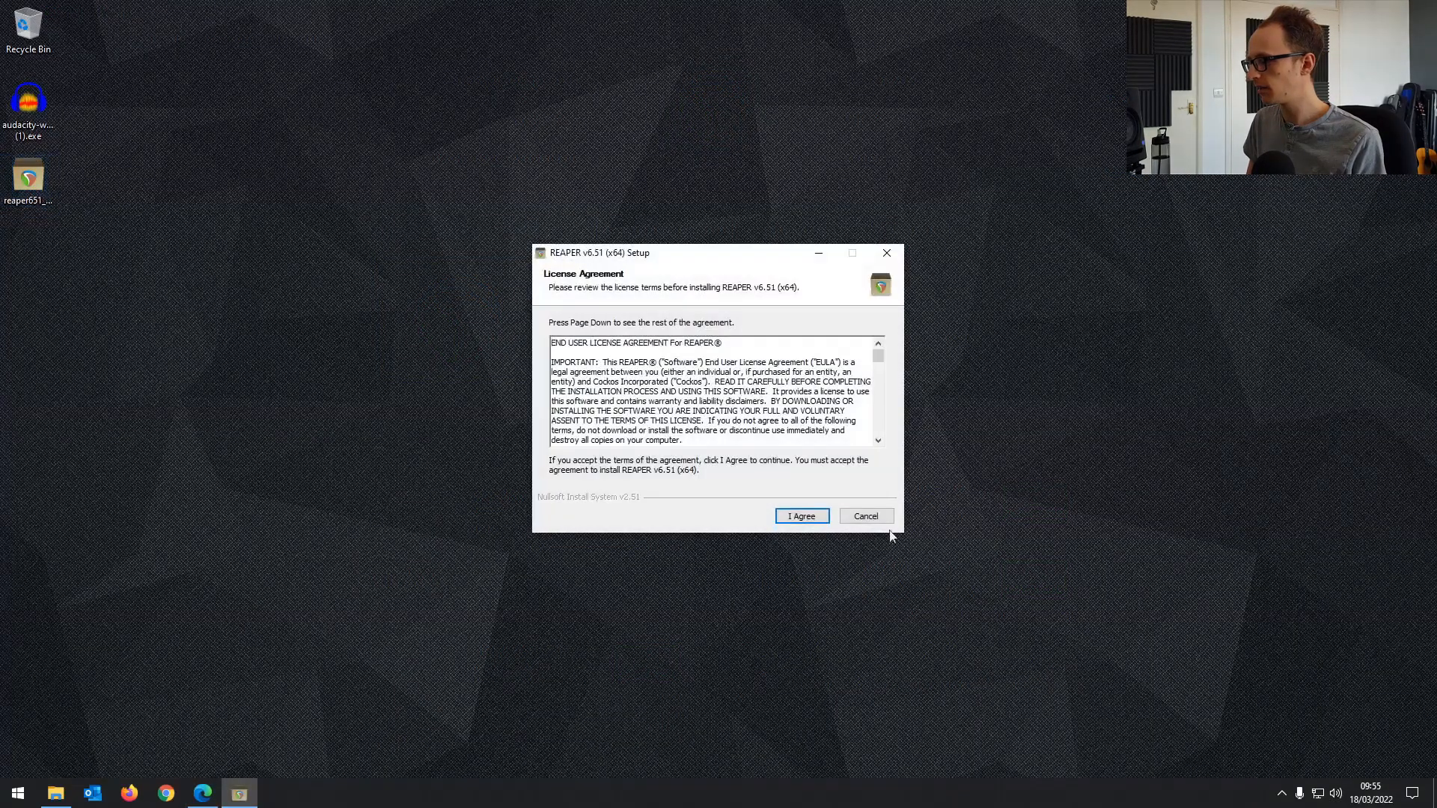
Step: Accept the REAPER license and set a portable install to I:\Reaper on KINGSTON 16
left_click(799, 516)
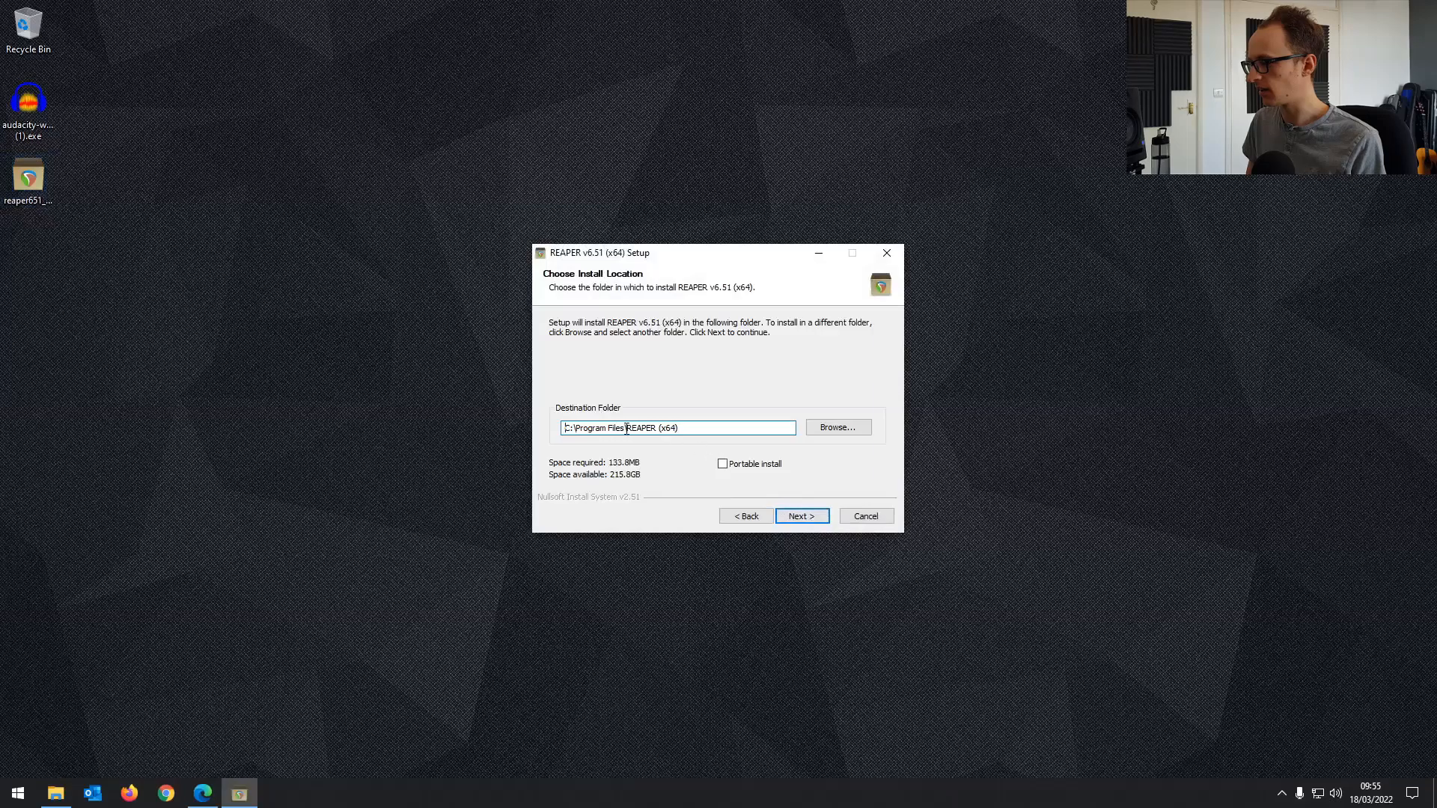
left_click(837, 427)
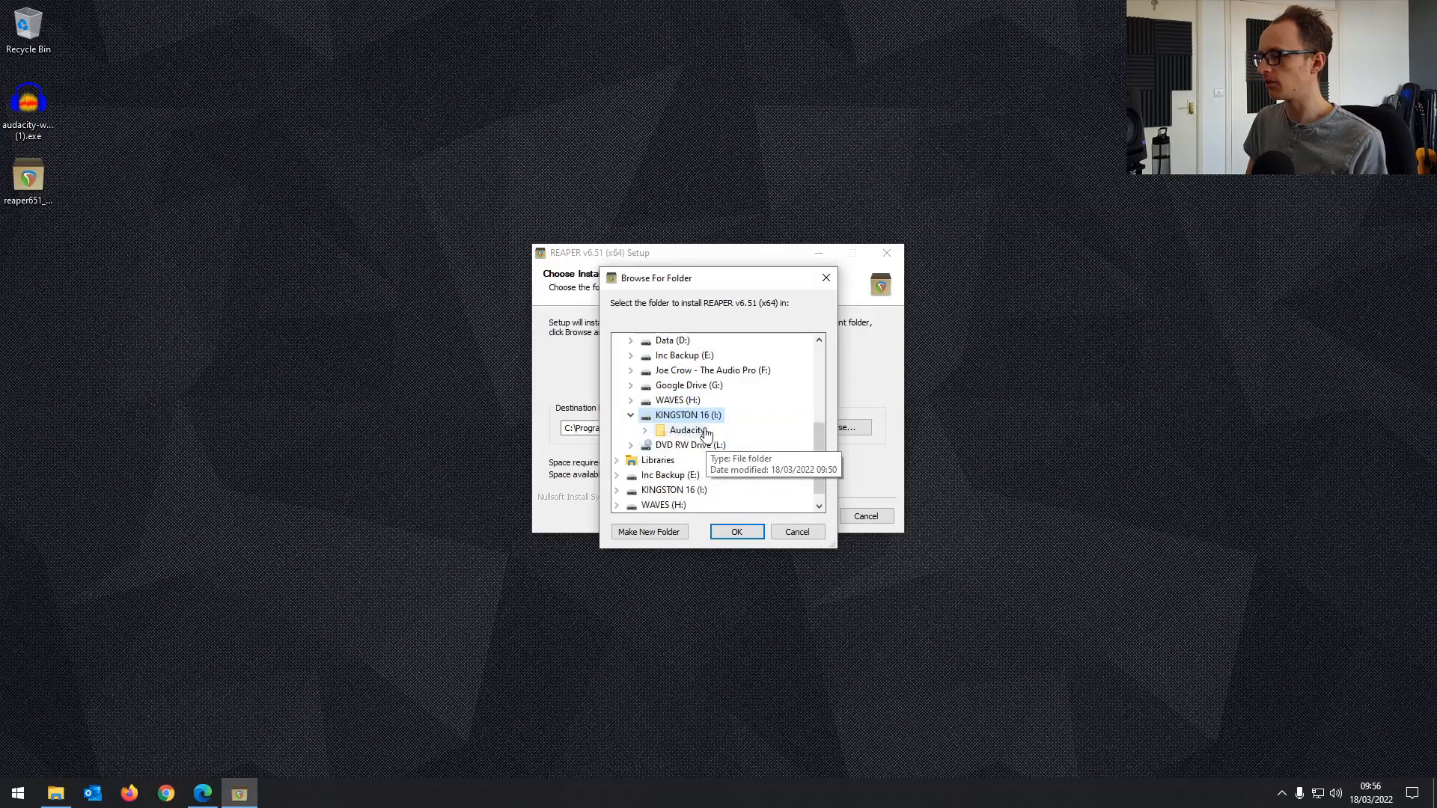
mouse_move(799, 572)
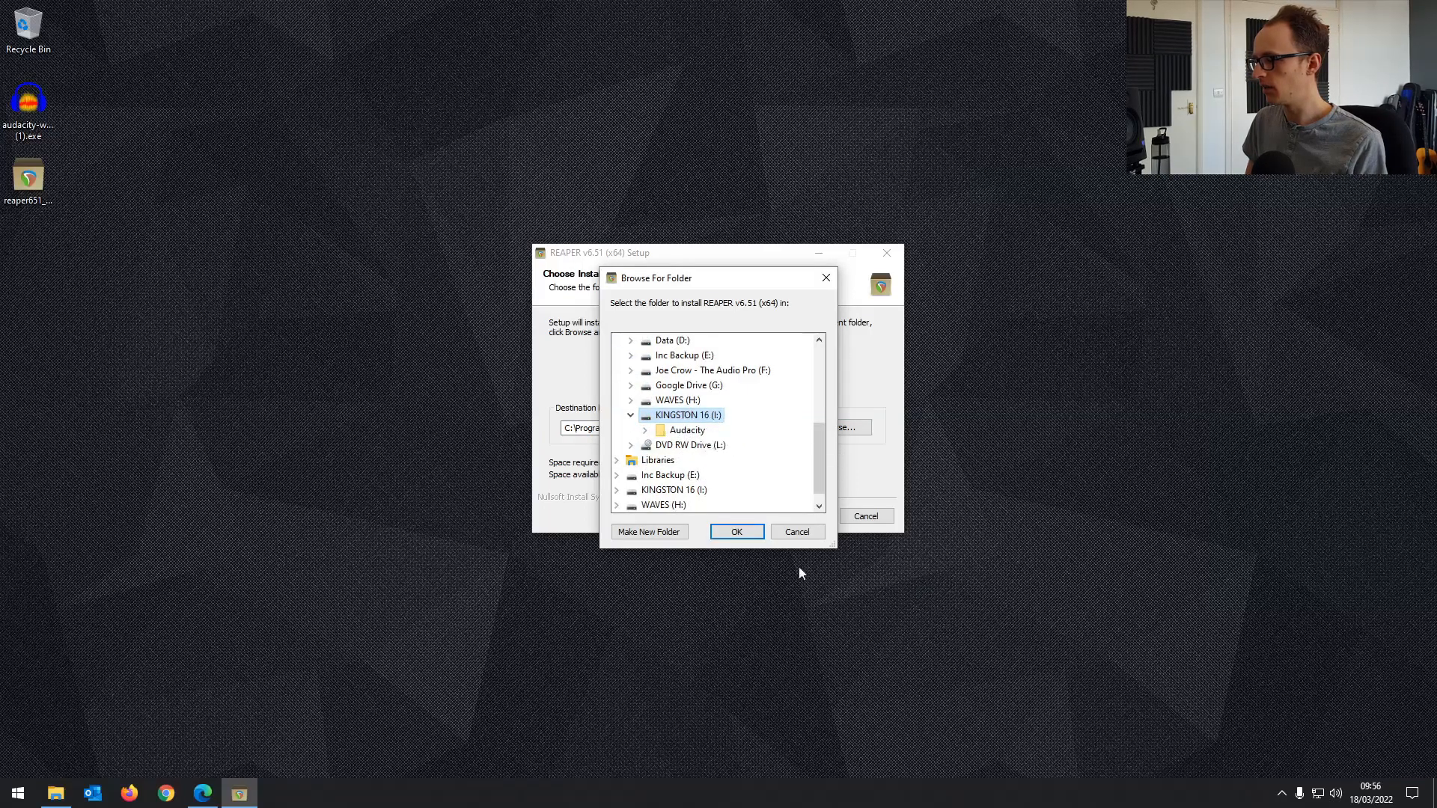
left_click(736, 531)
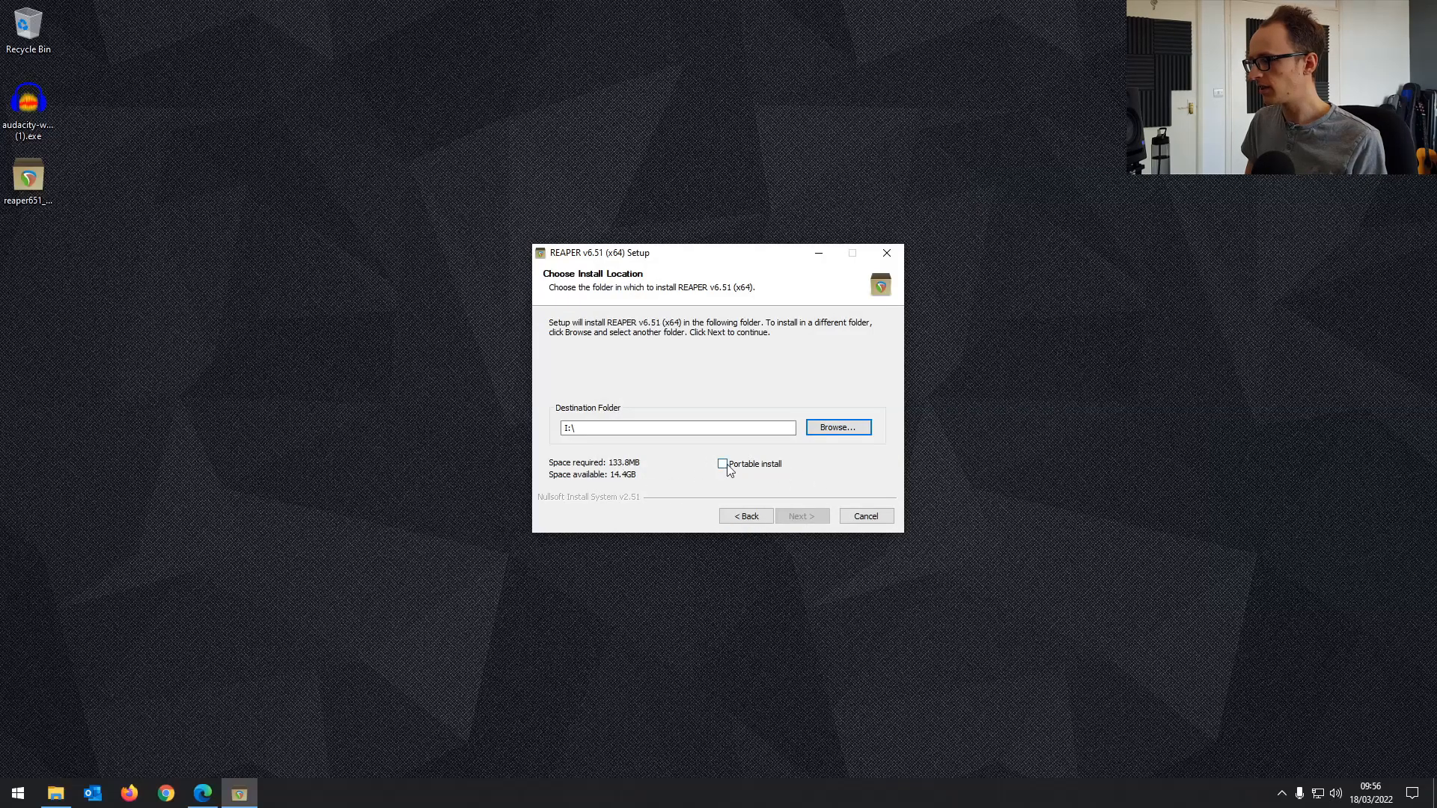
left_click(723, 464)
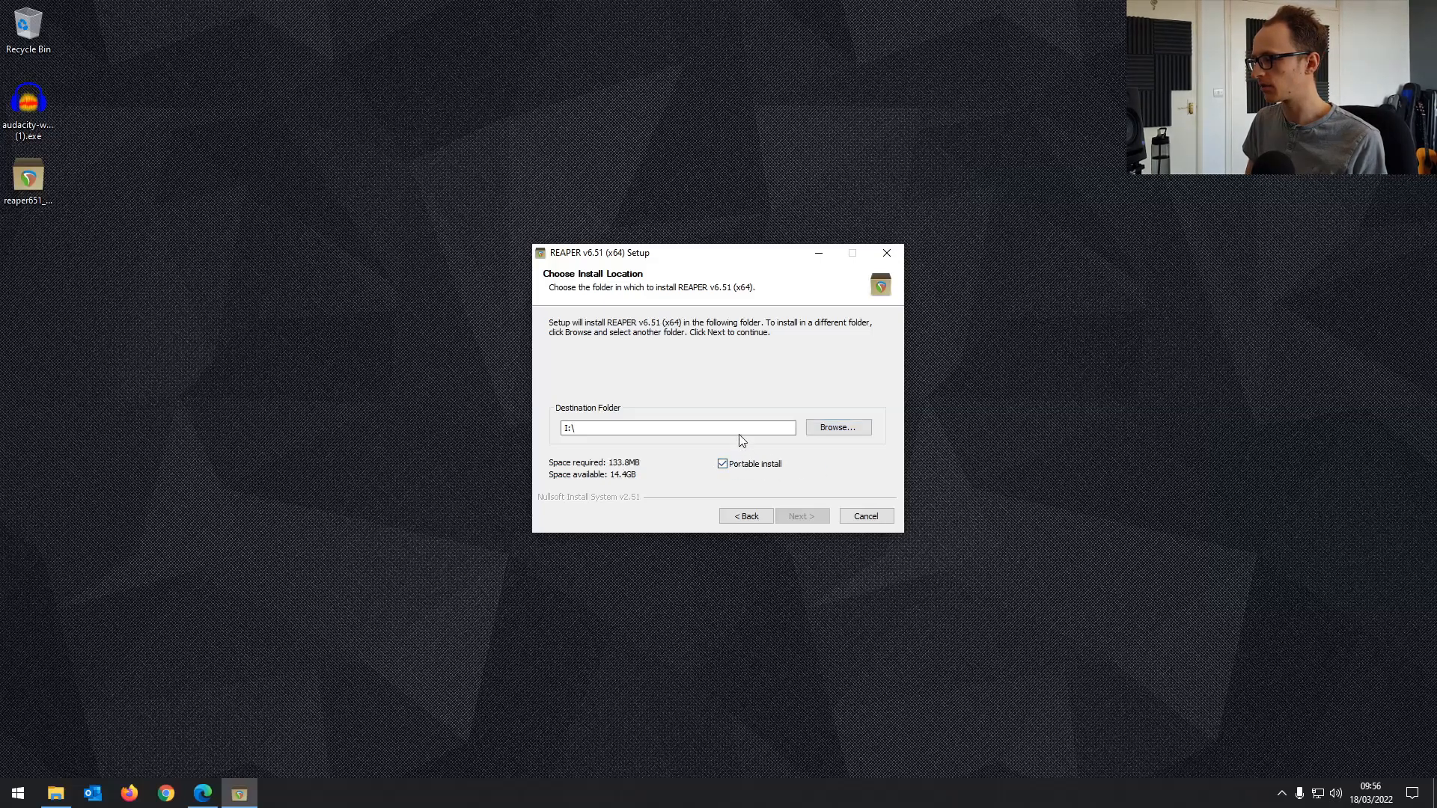
left_click(676, 428)
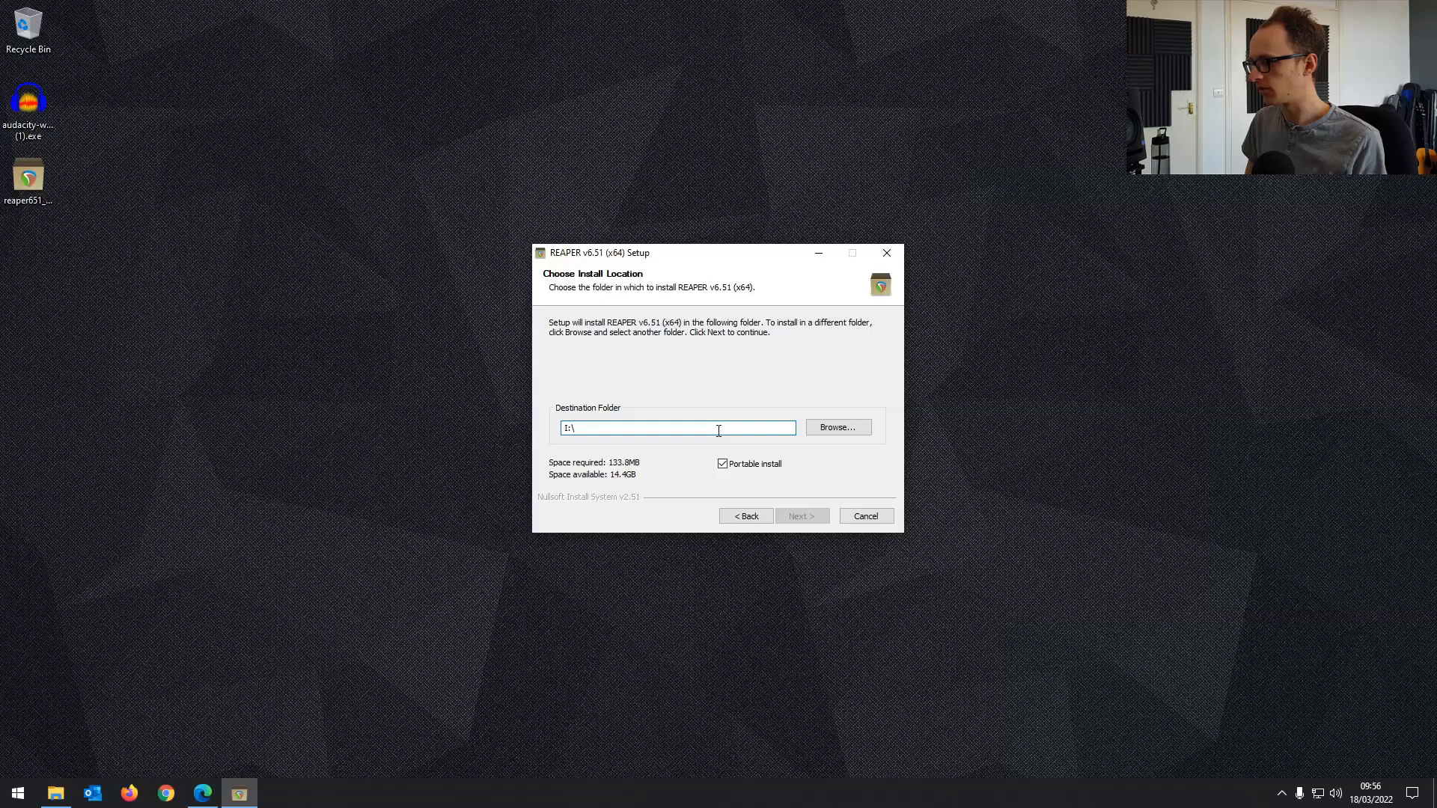
type("Reaper")
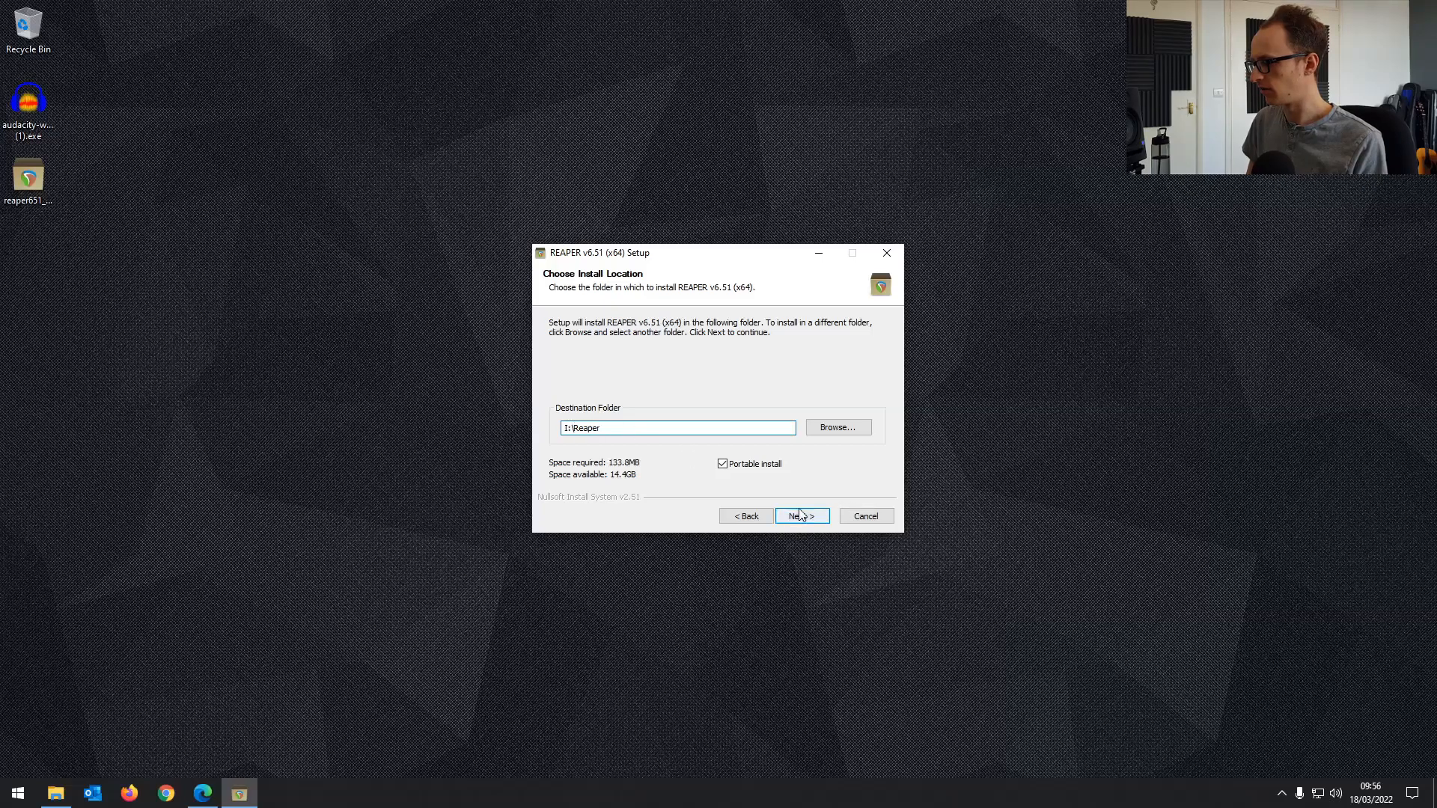
Step: Install REAPER 6.51, close the completed wizard, and choose Yes to run it
left_click(800, 515)
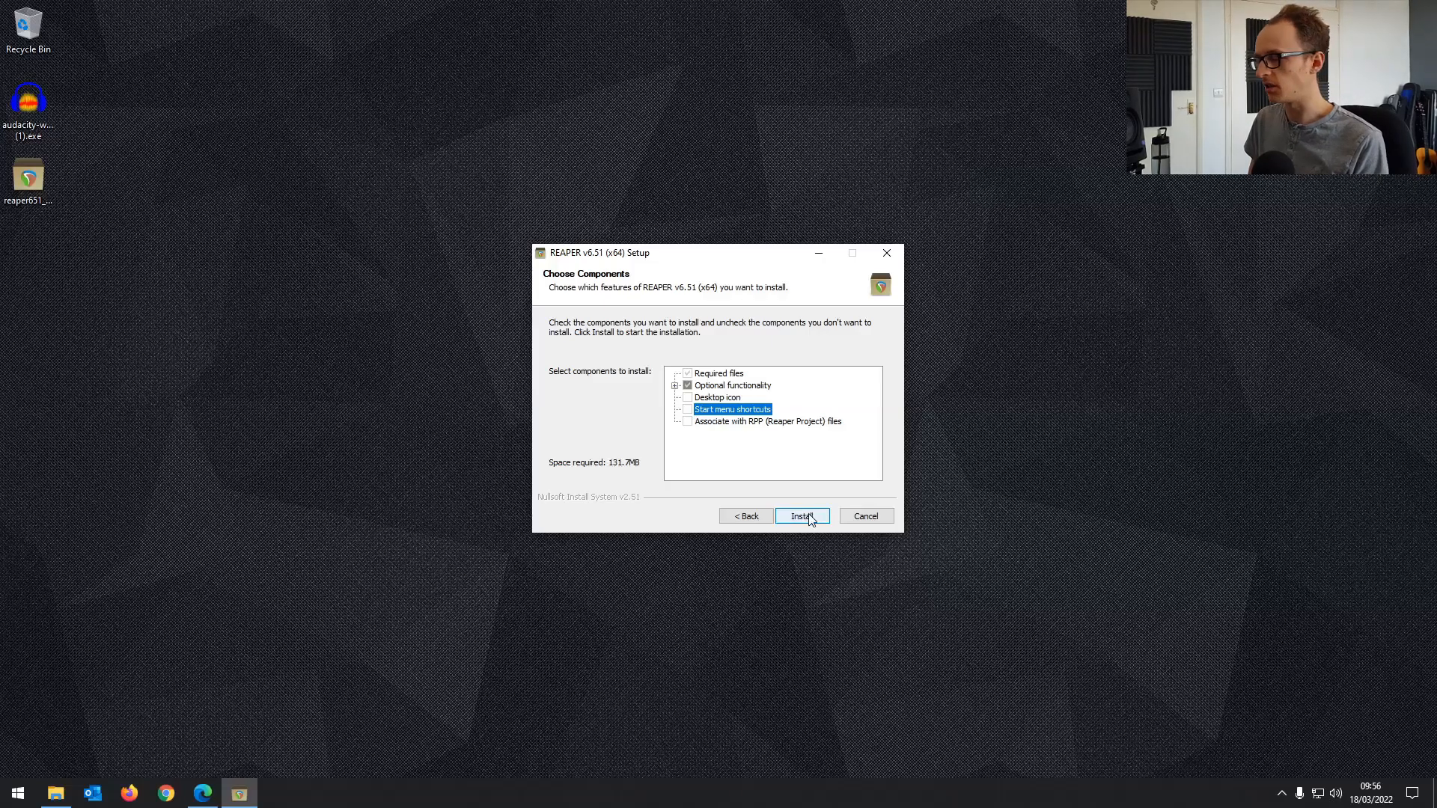
left_click(800, 516)
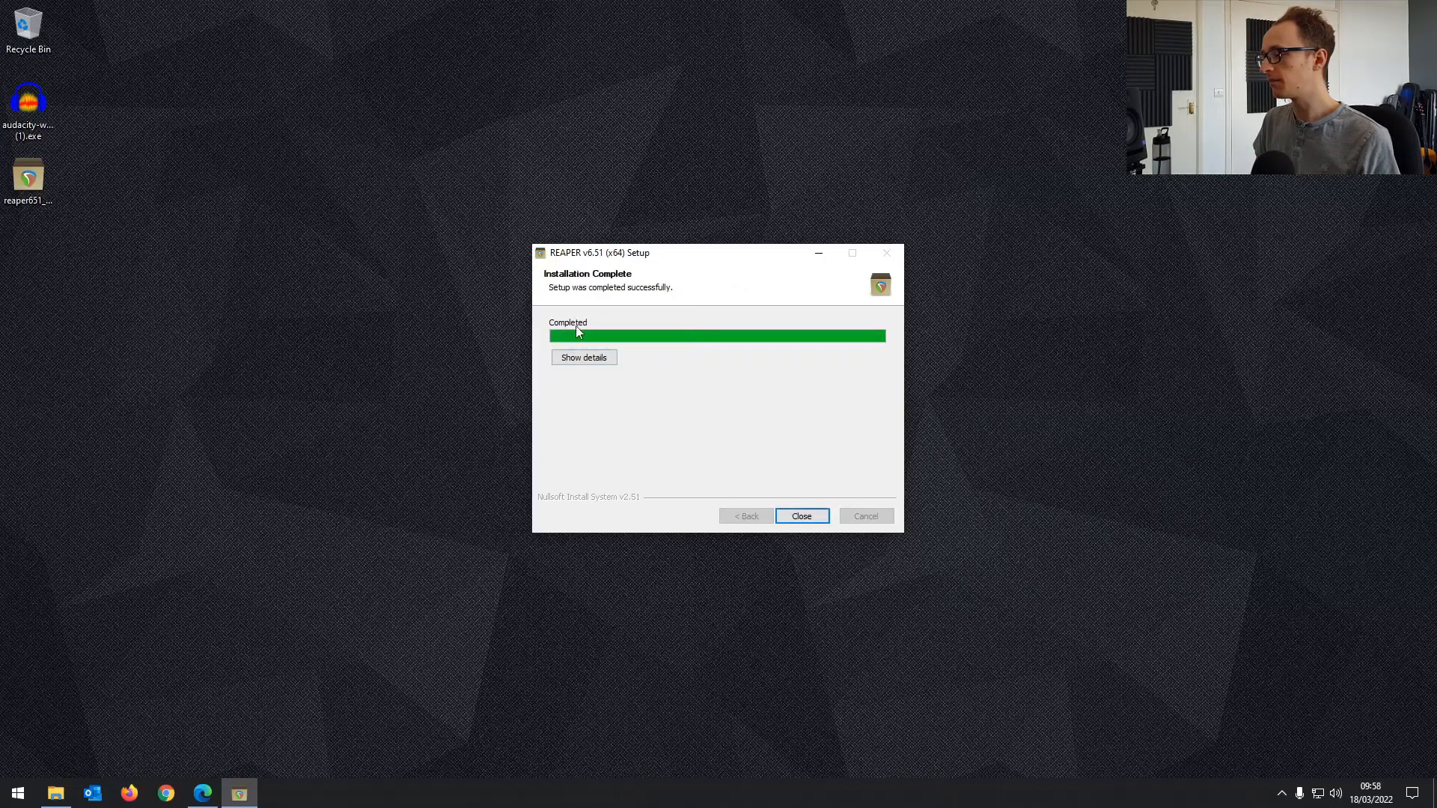
left_click(800, 515)
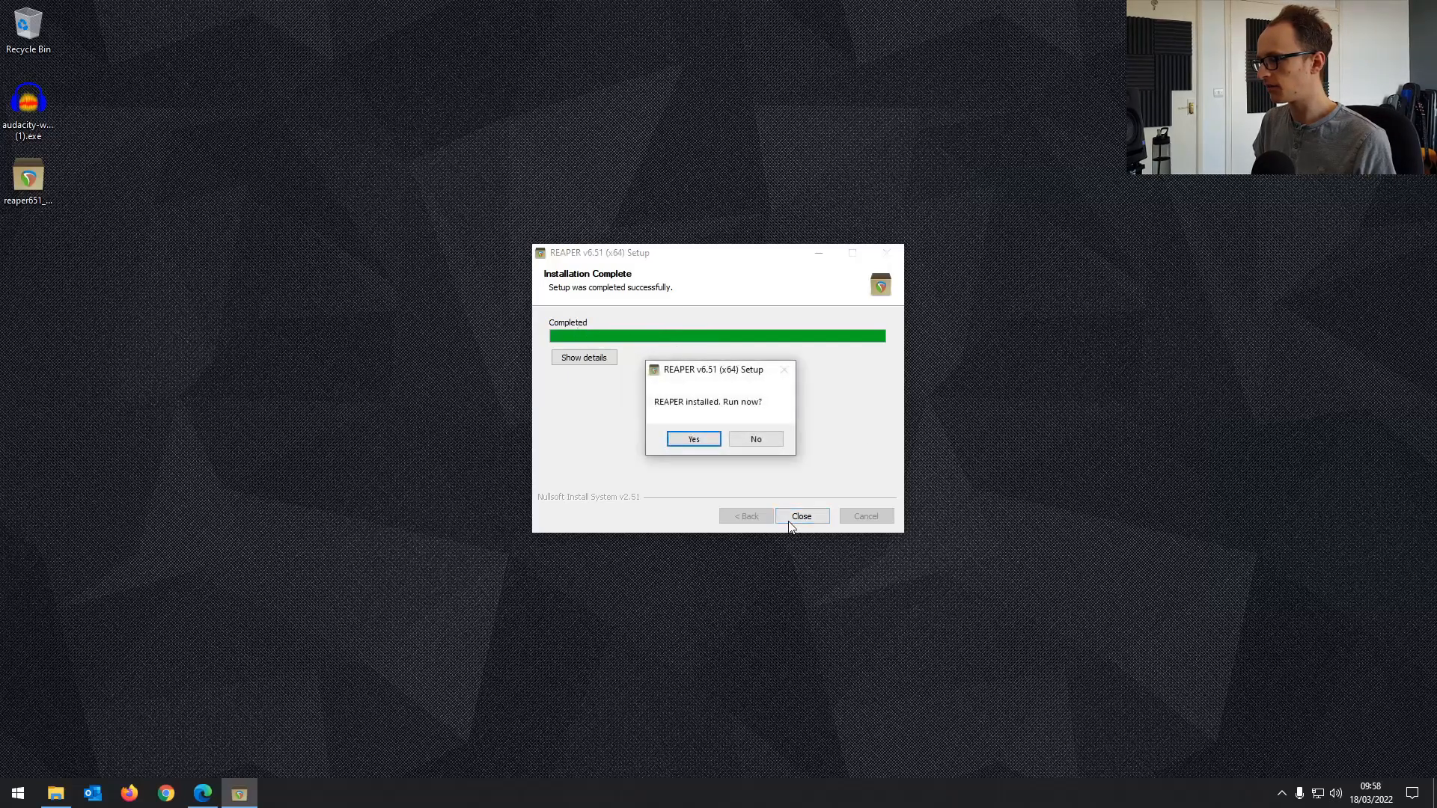
left_click(693, 439)
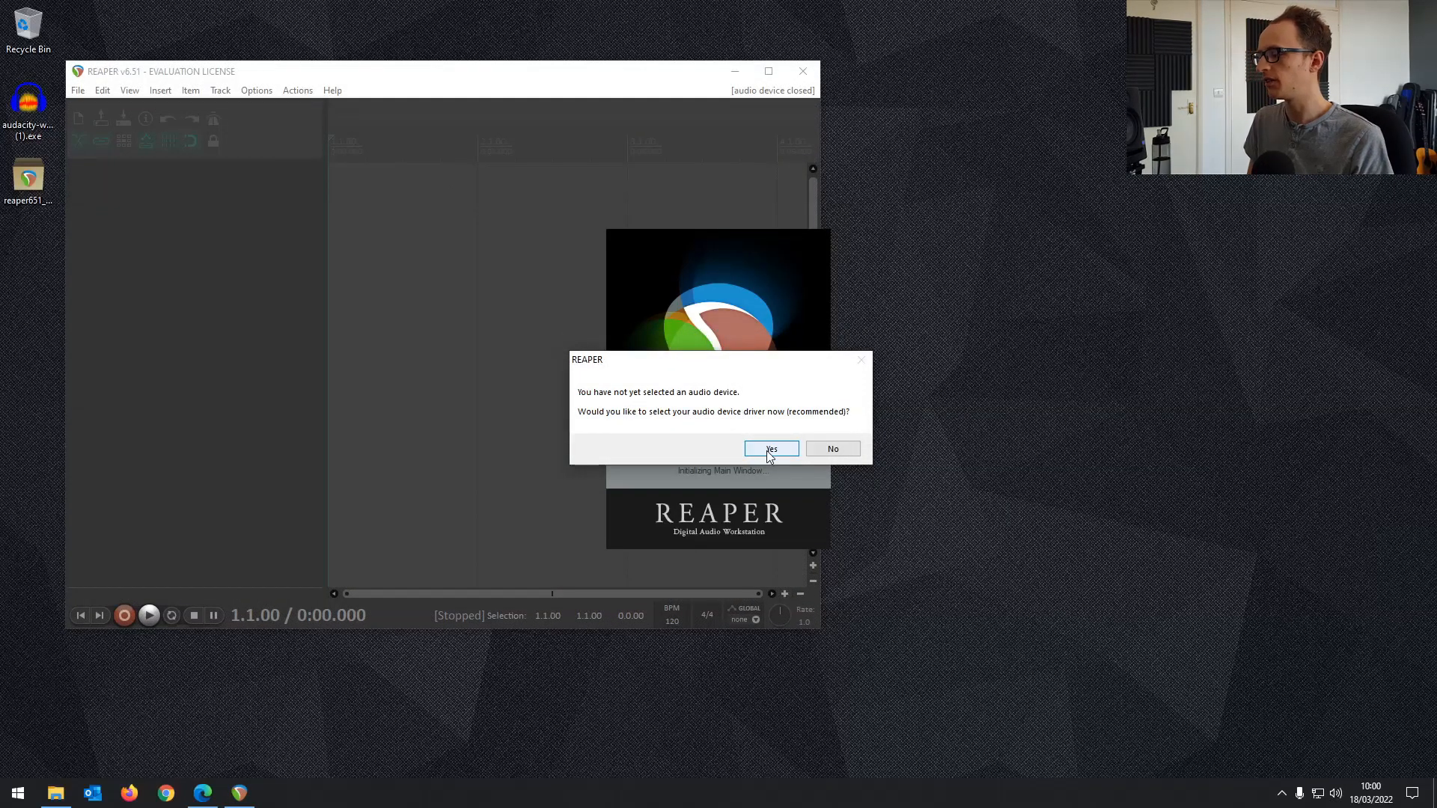
Step: Confirm WaveOut as REAPER's audio system and dismiss the notice with Still Evaluating
left_click(771, 449)
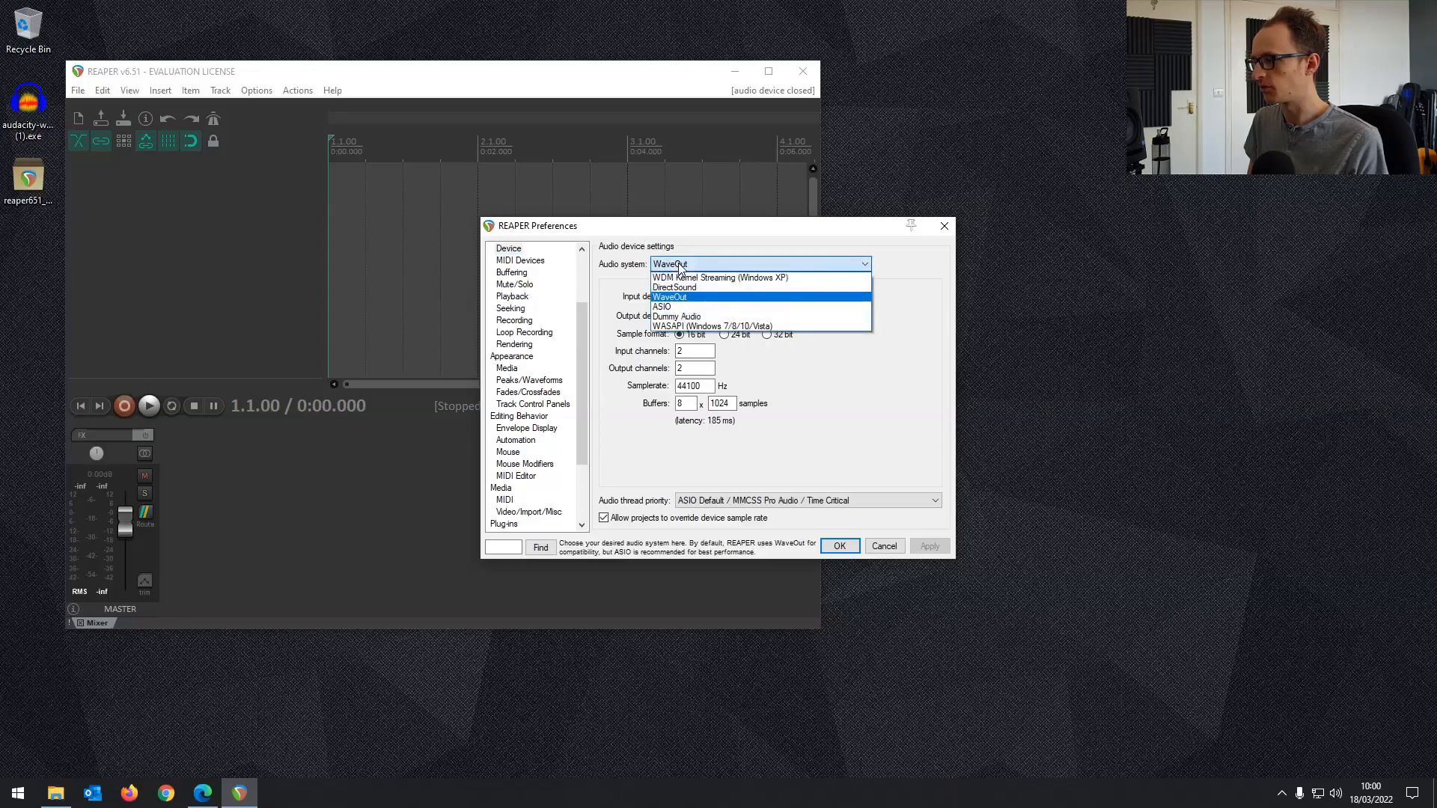
left_click(667, 297)
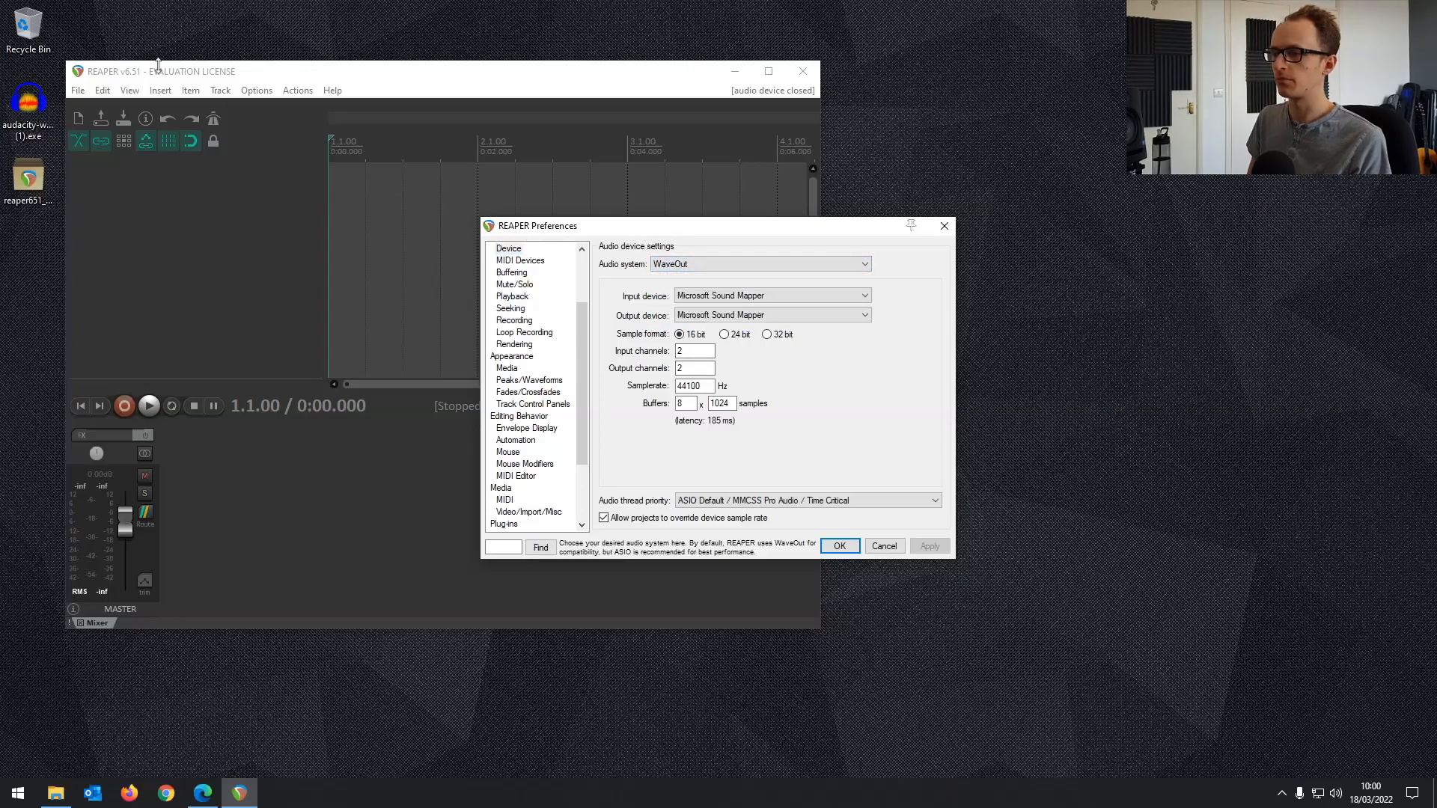
left_click(759, 264)
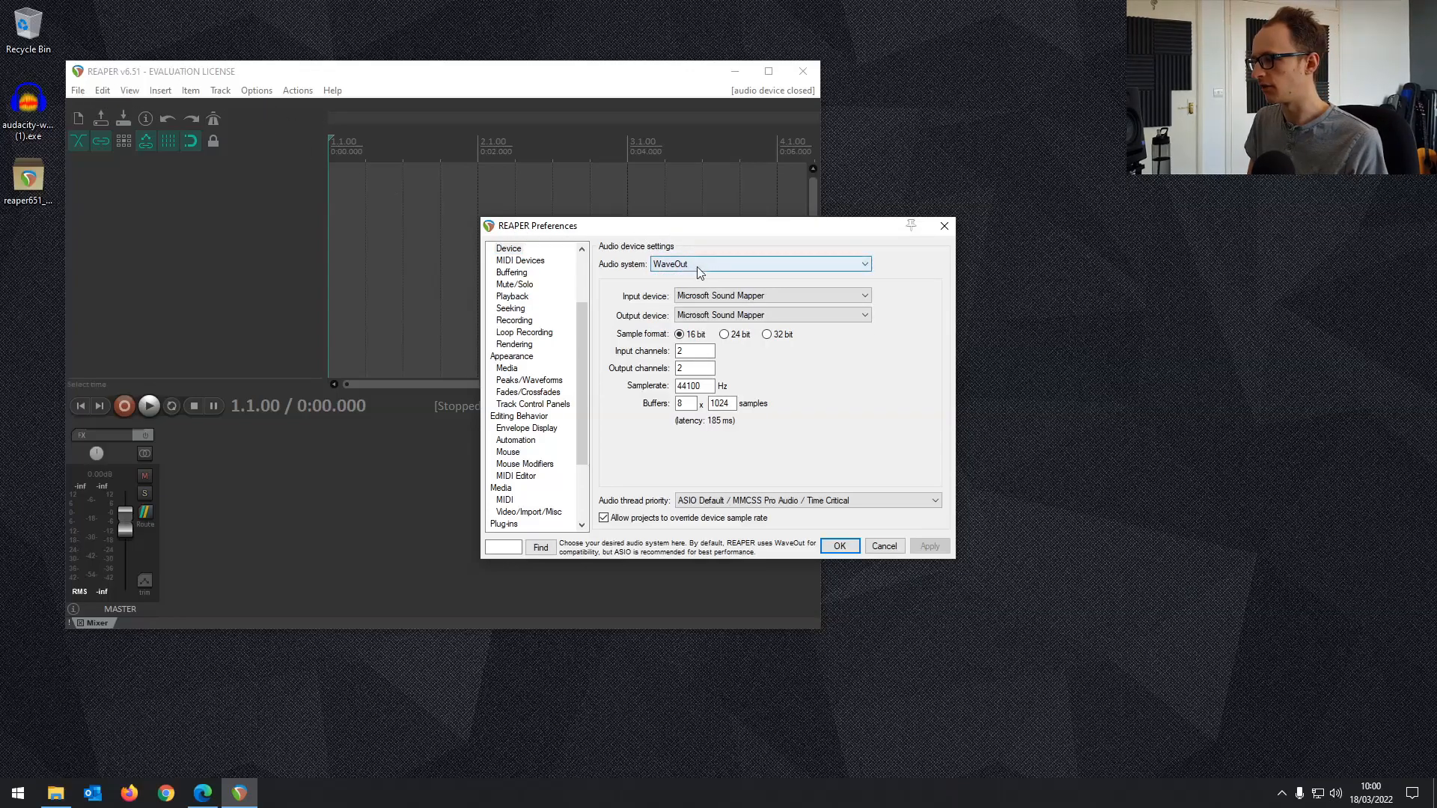
left_click(759, 264)
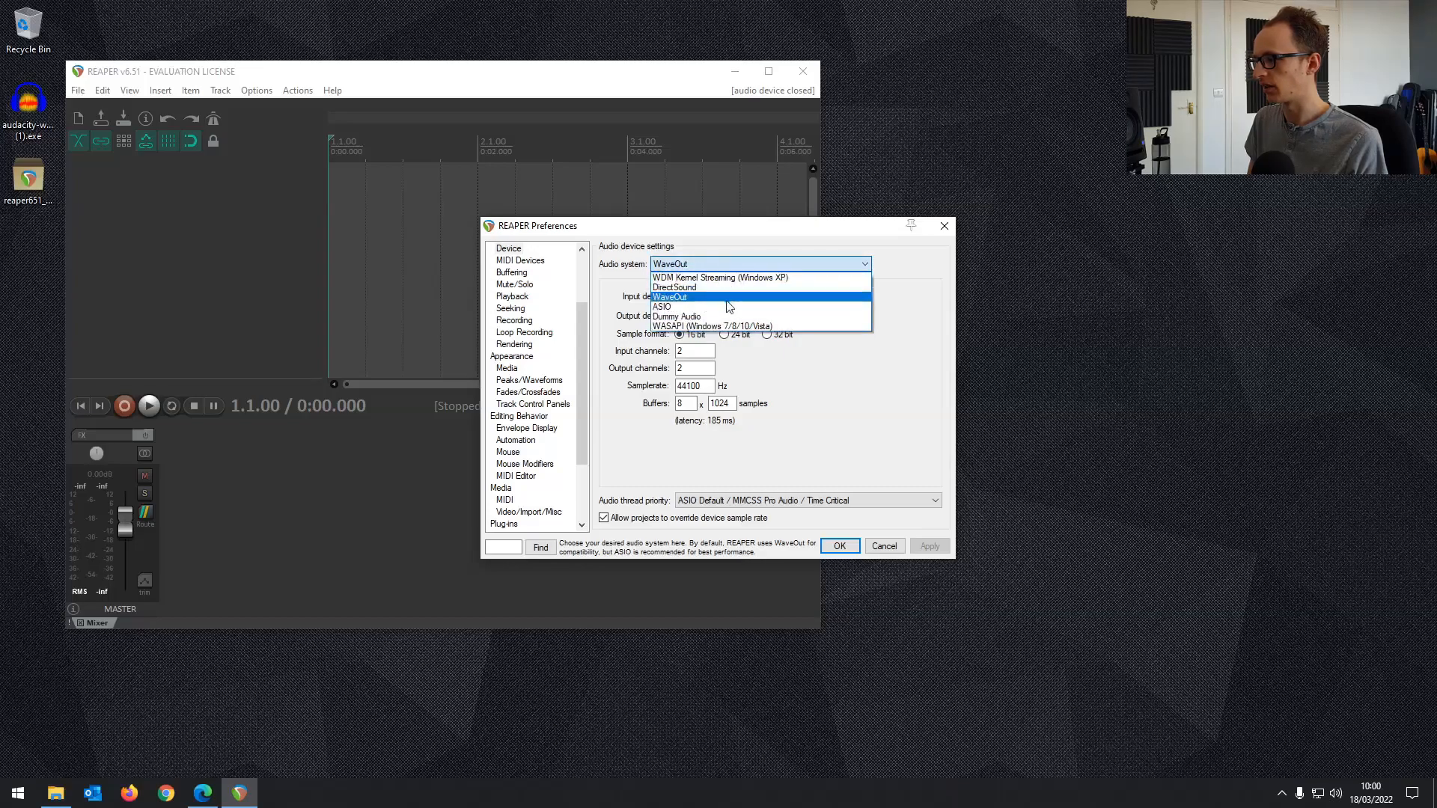
left_click(669, 297)
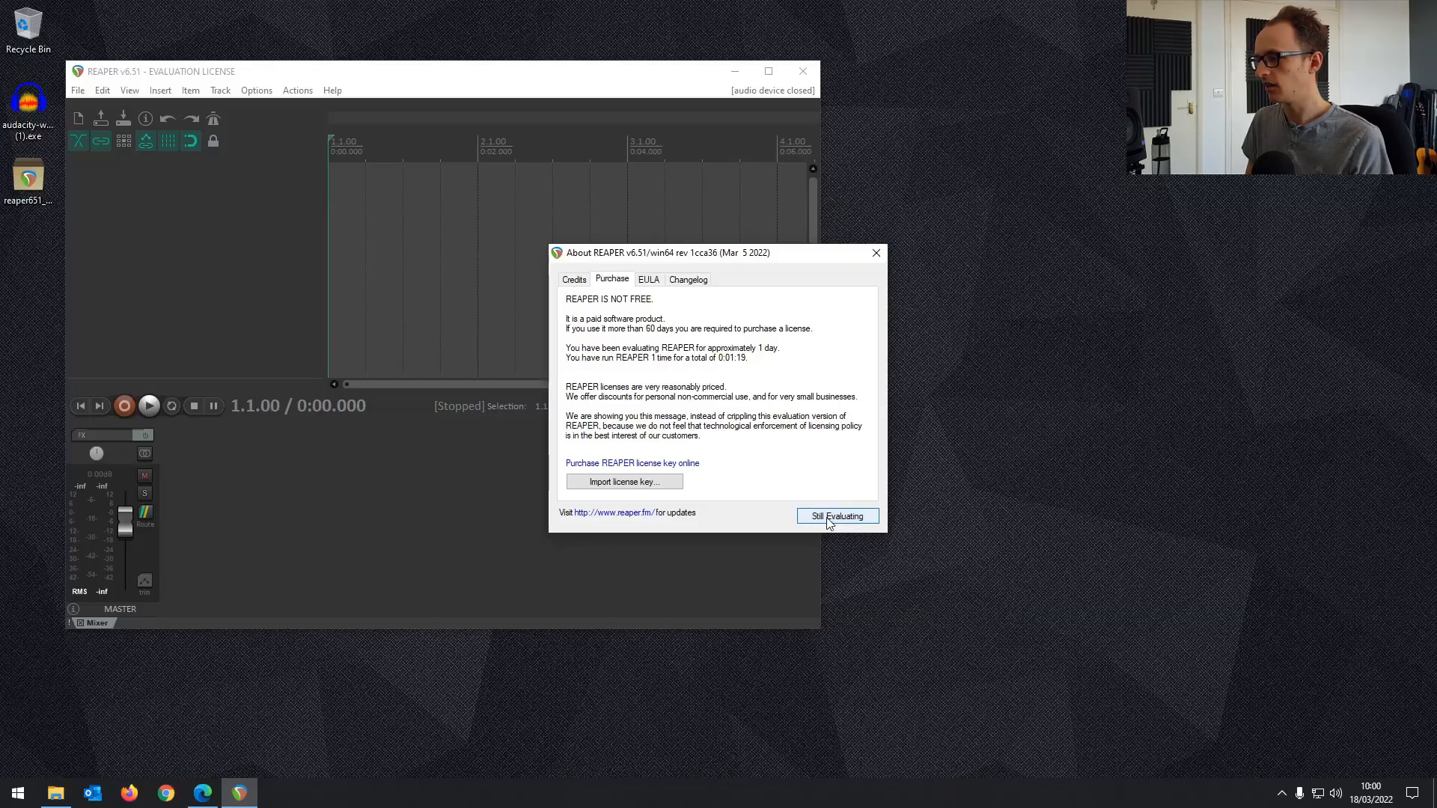
left_click(835, 516)
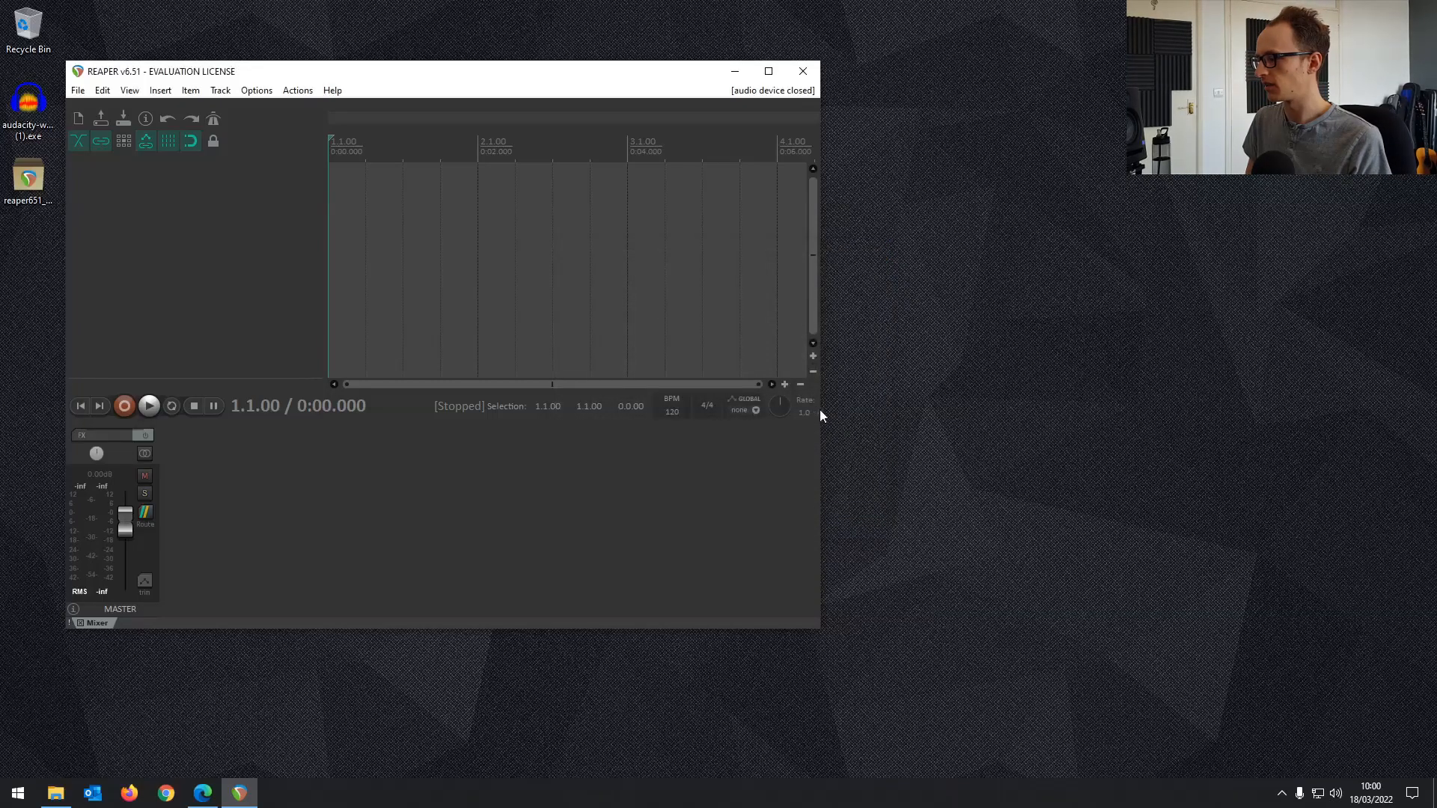